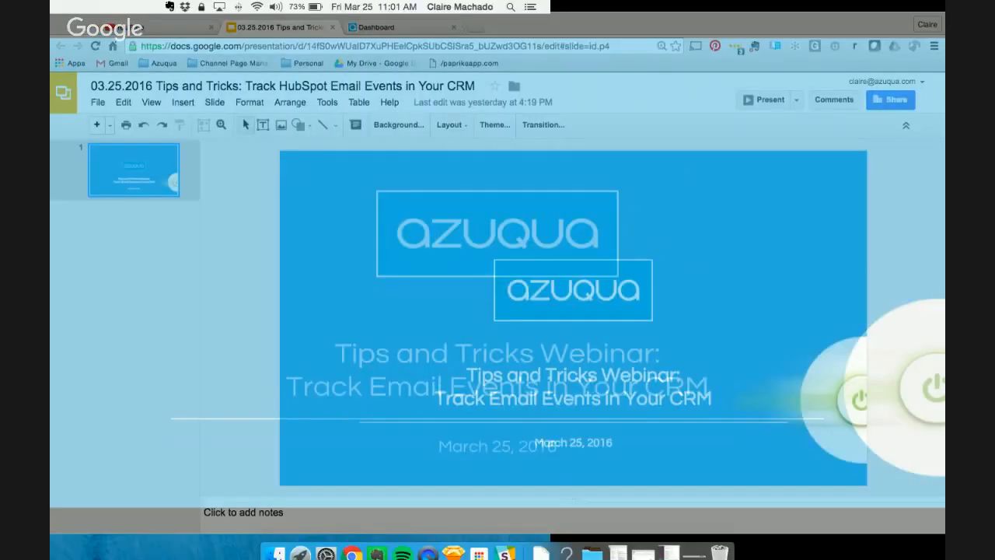
Bring up the Azuqua dashboard tab listing the six HubSpot FLOs.
click(381, 28)
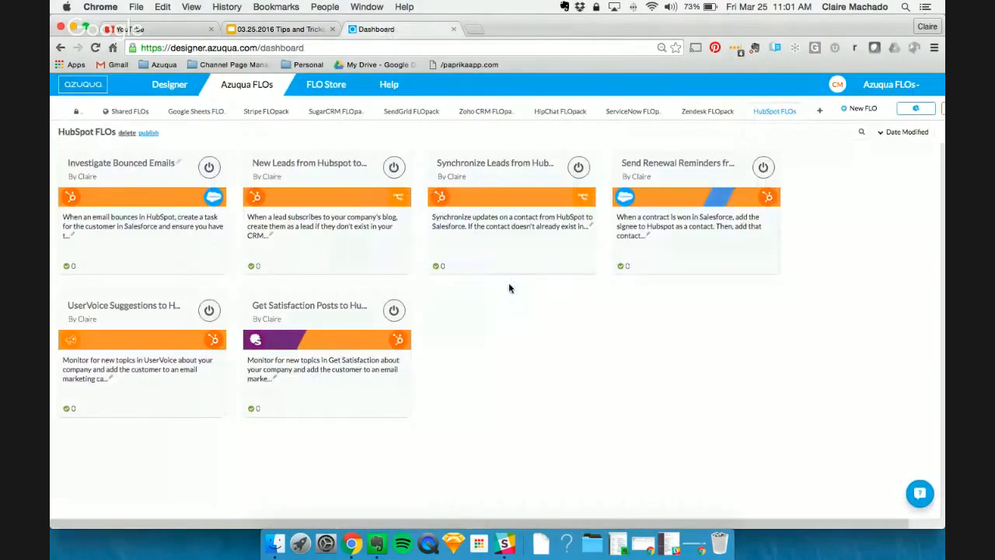
mouse_move(874, 148)
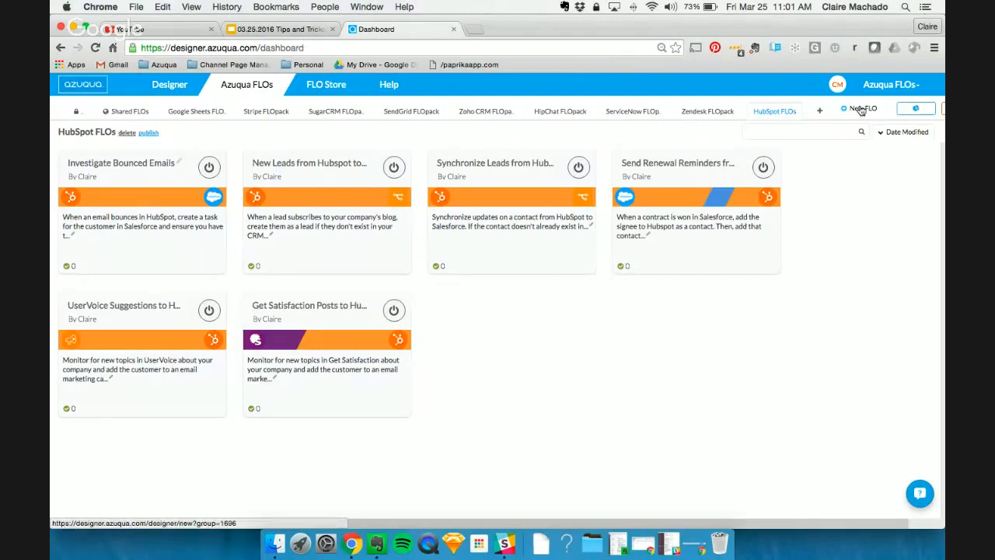
Start a new FLO triggered by HubSpot's Monitor Contact List event.
click(862, 108)
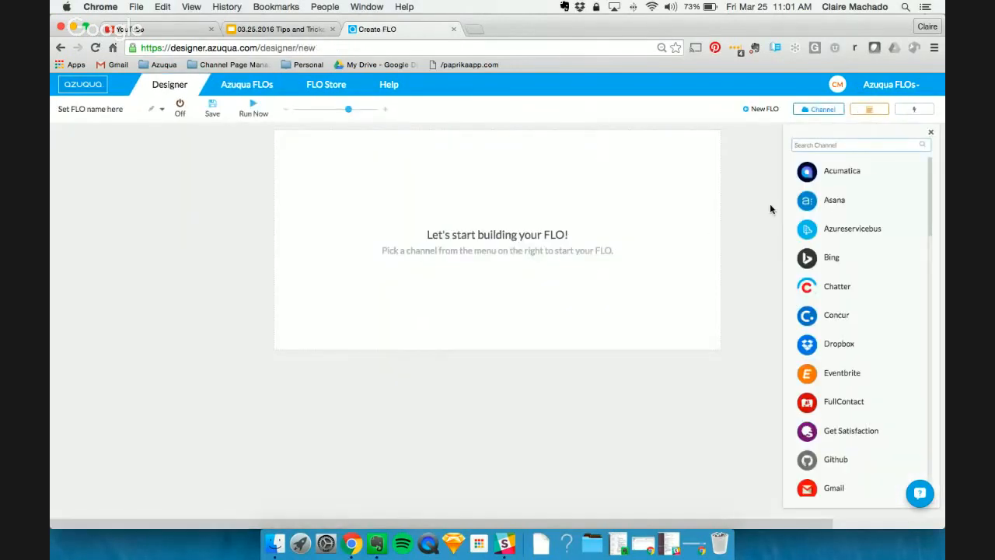
text(hub)
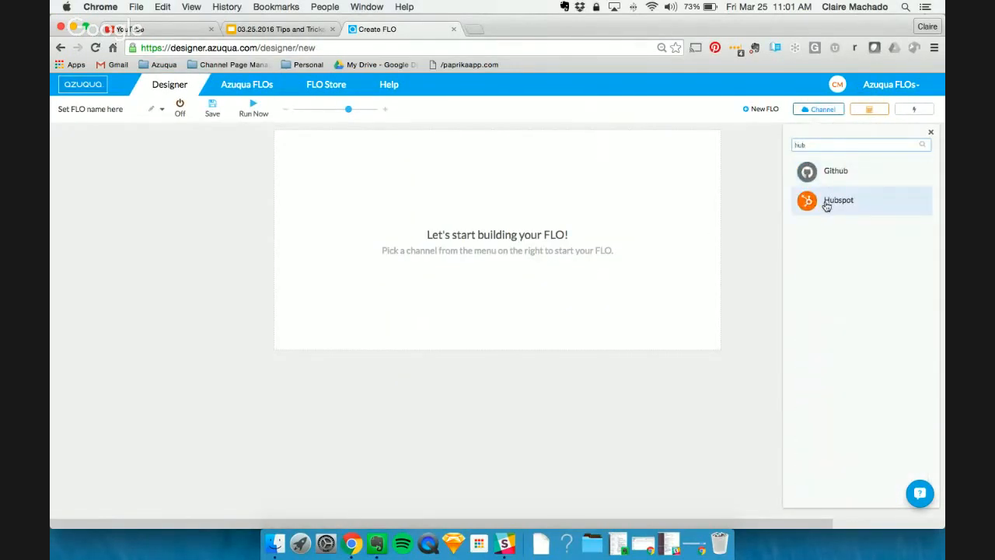
click(838, 201)
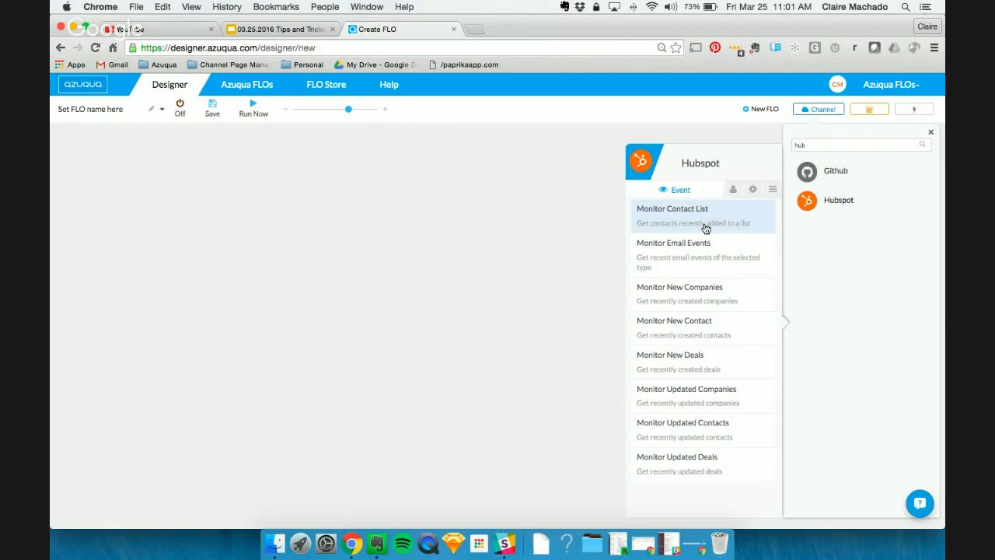
click(671, 208)
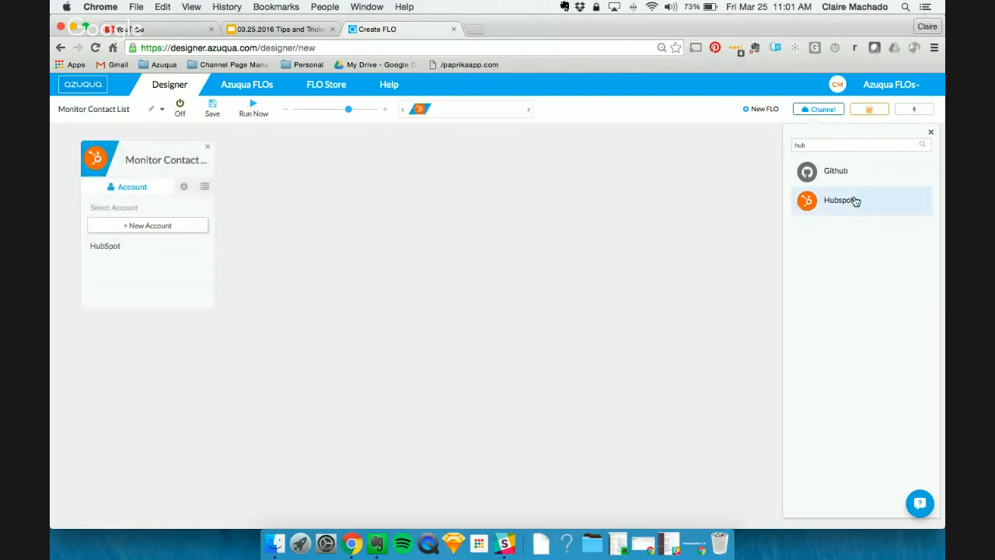
Add a HubSpot Read a Contact by Email action after the trigger.
click(839, 199)
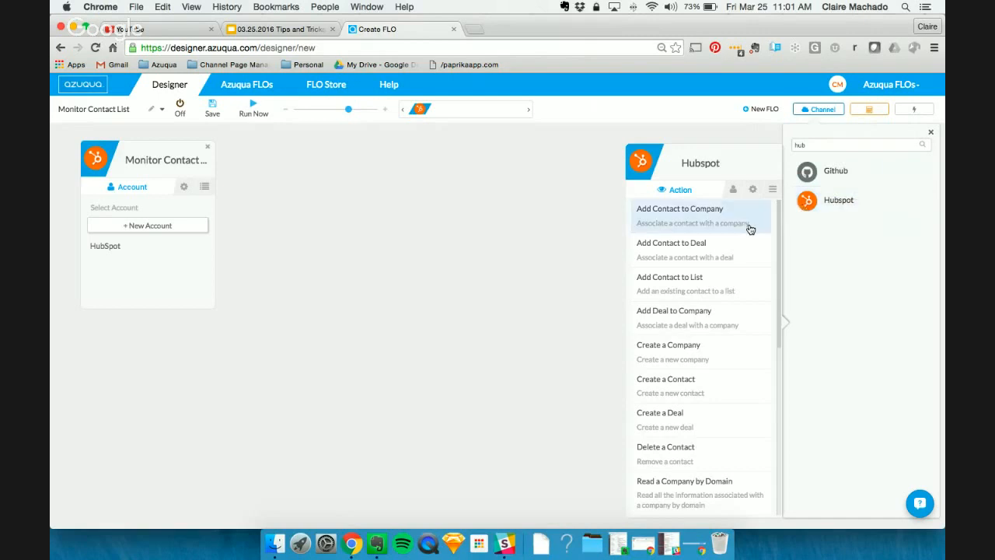
scroll(down, 3)
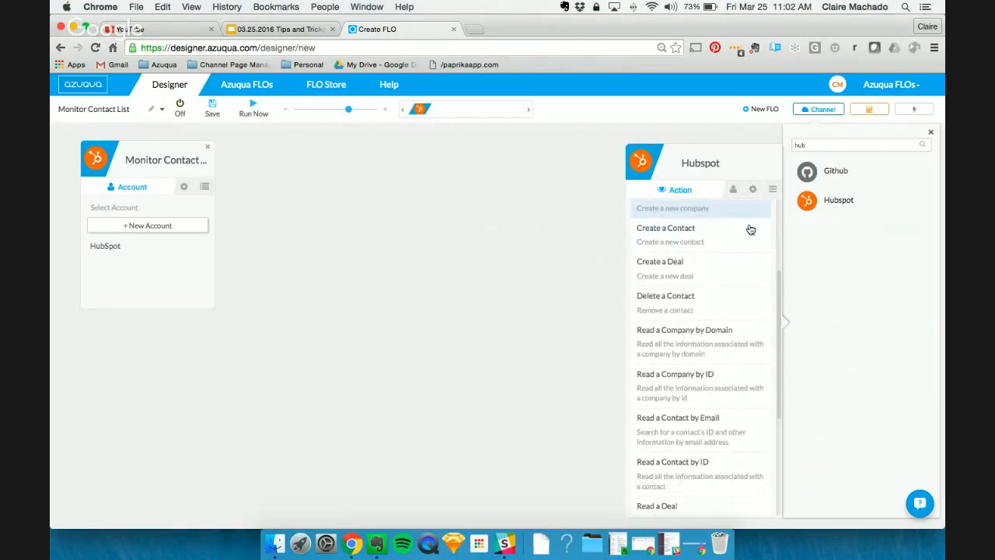
scroll(down, 3)
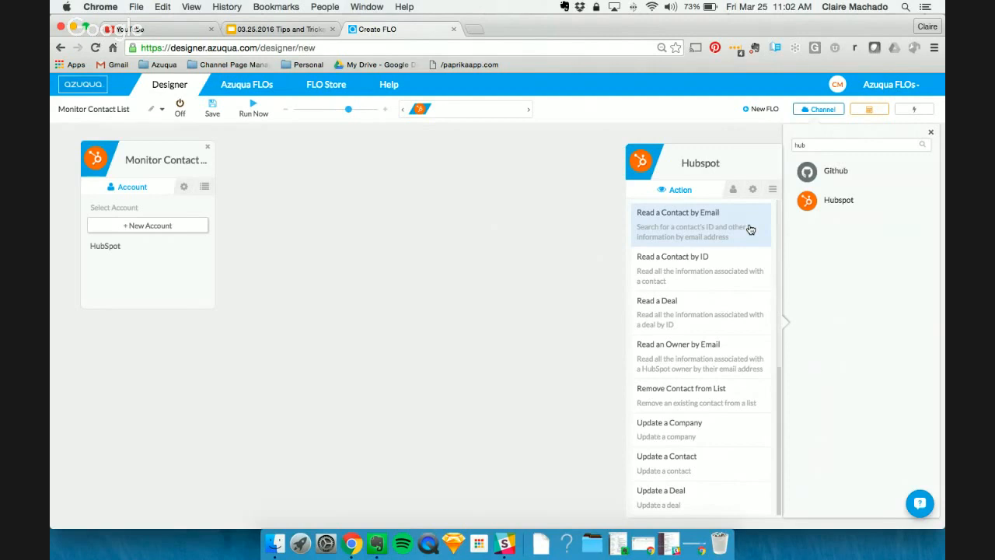
click(678, 211)
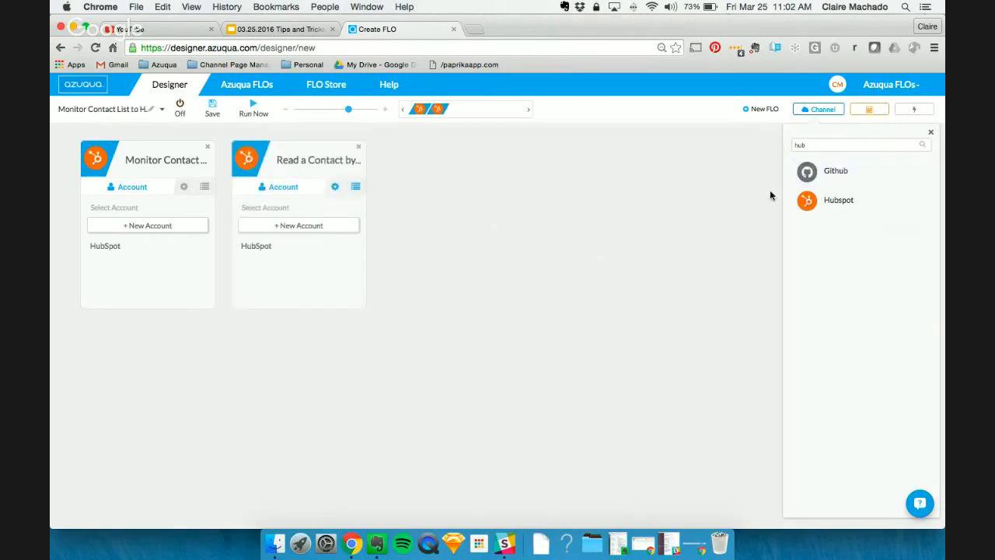
Add the Convert from ISO8601 function as the FLO's third step.
click(863, 109)
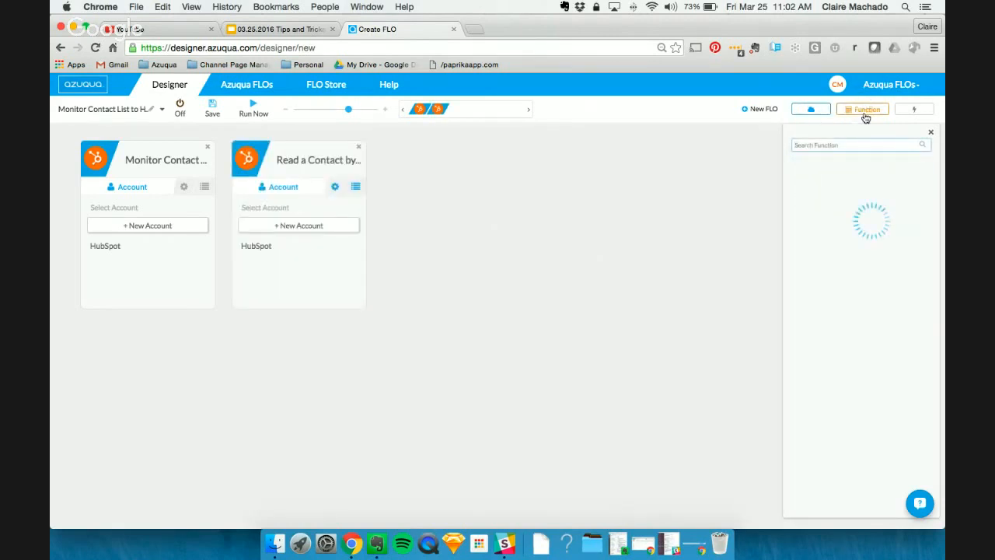
click(863, 109)
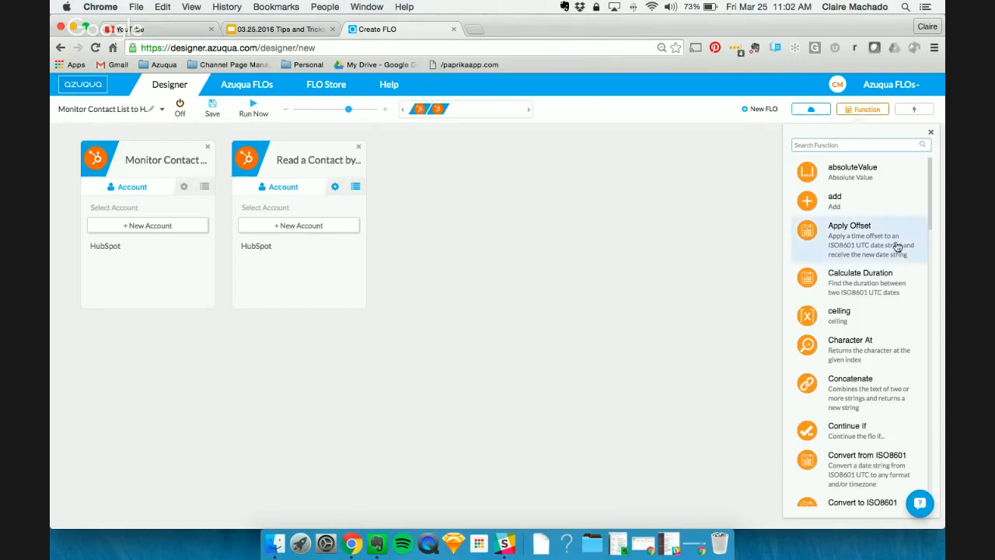
scroll(down, 3)
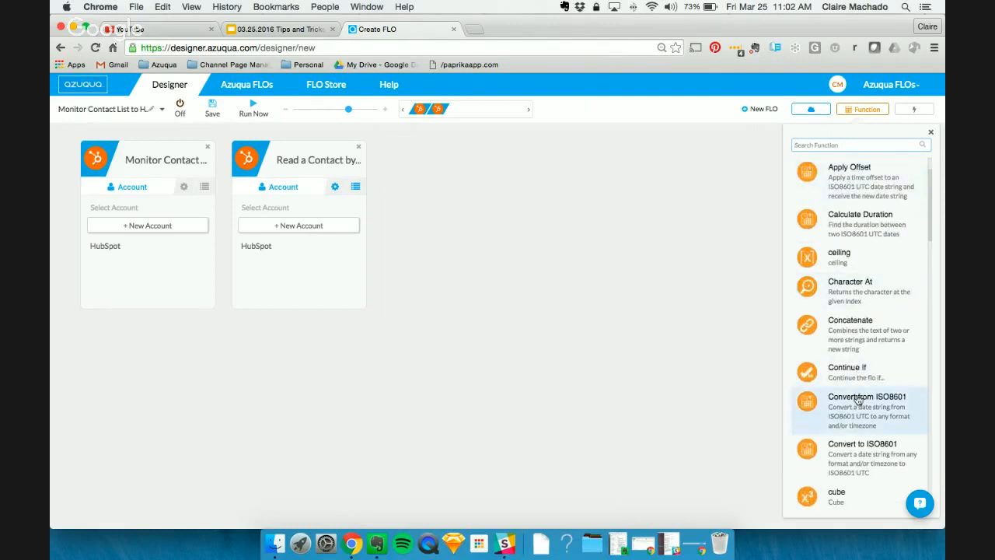
click(858, 411)
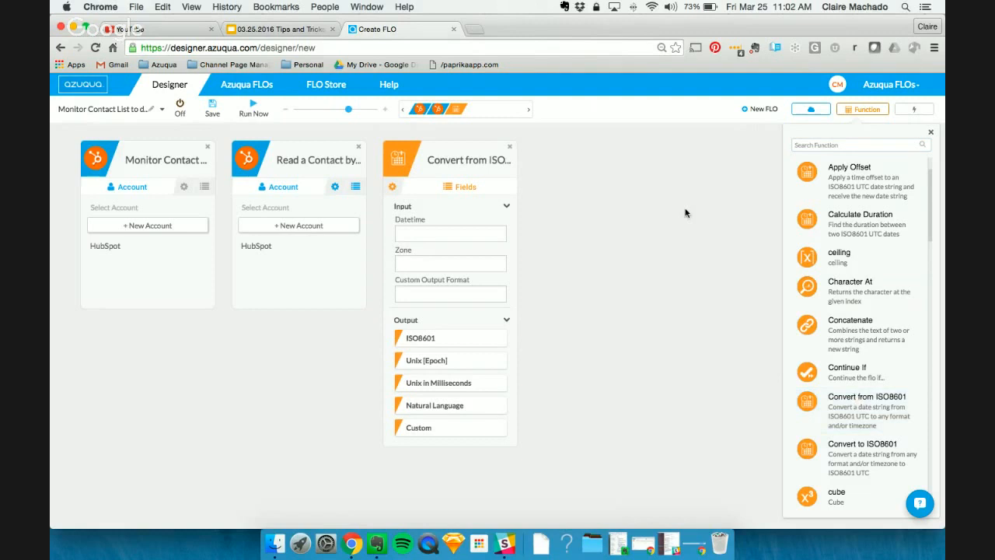
mouse_move(535, 352)
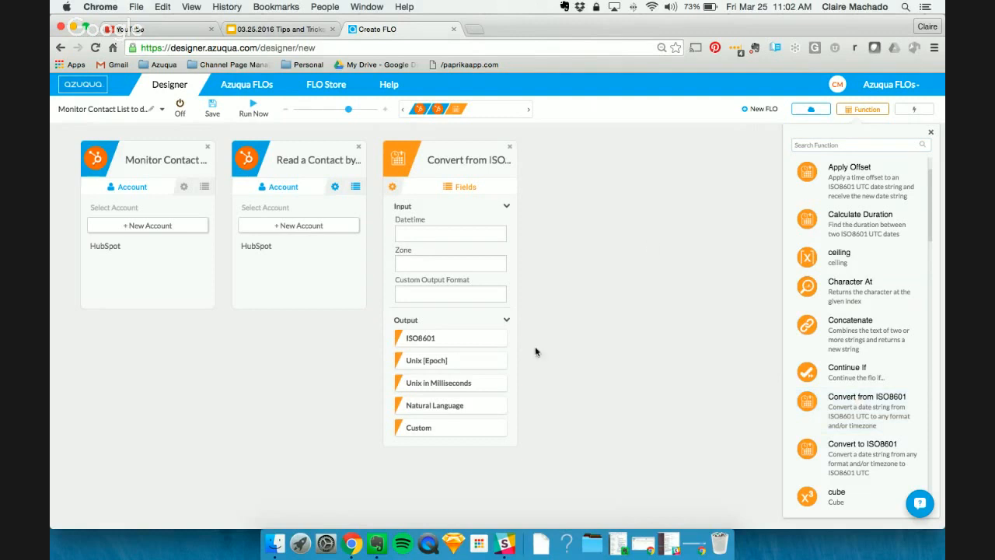
mouse_move(441, 382)
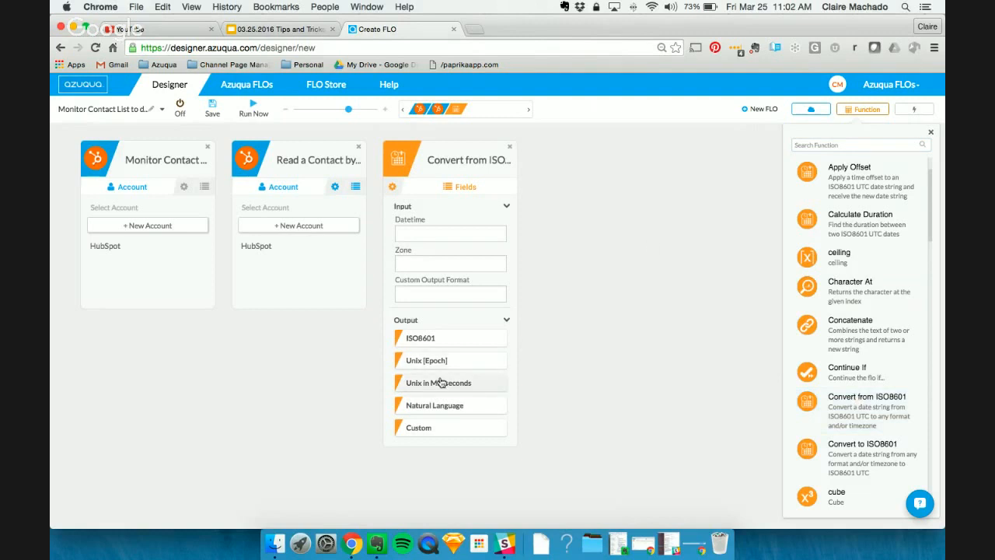
mouse_move(516, 233)
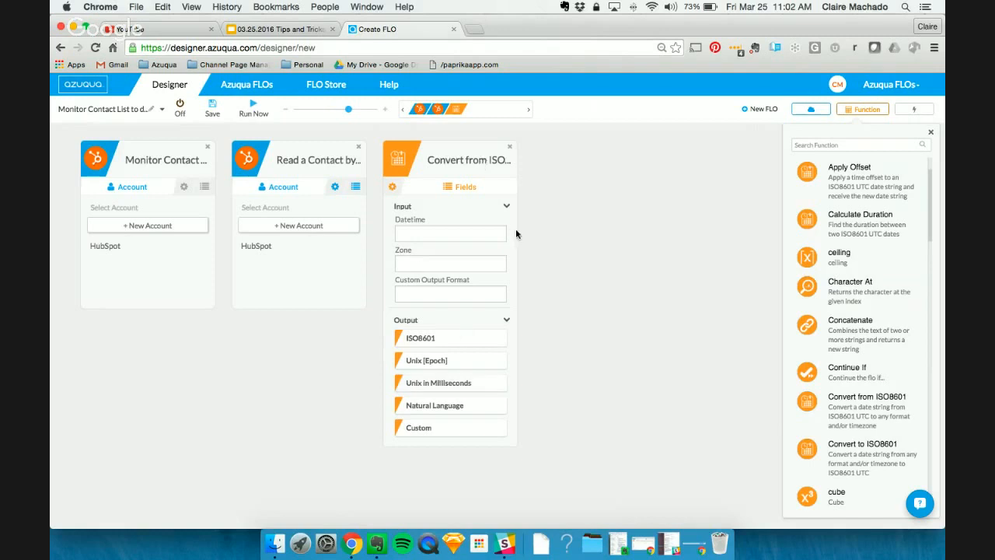
mouse_move(473, 213)
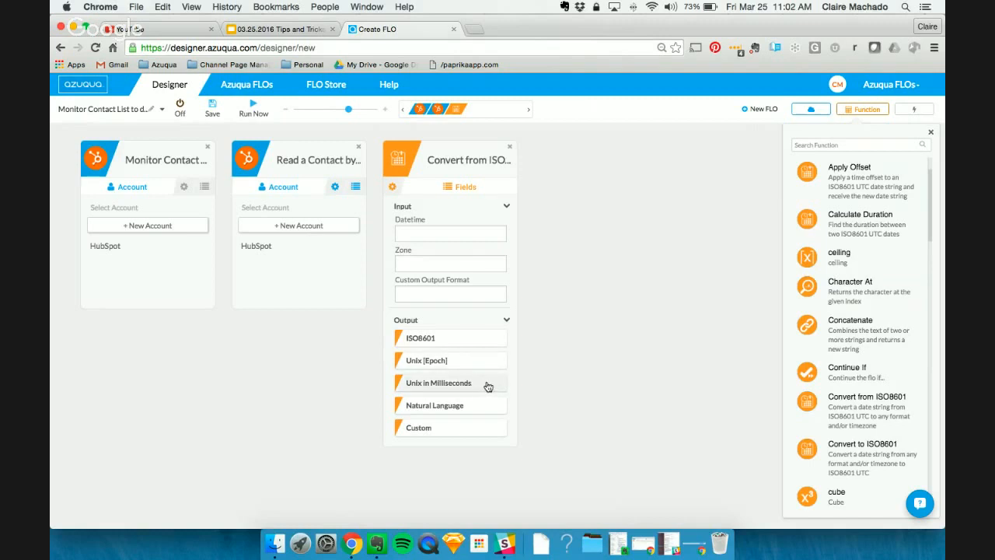
mouse_move(488, 385)
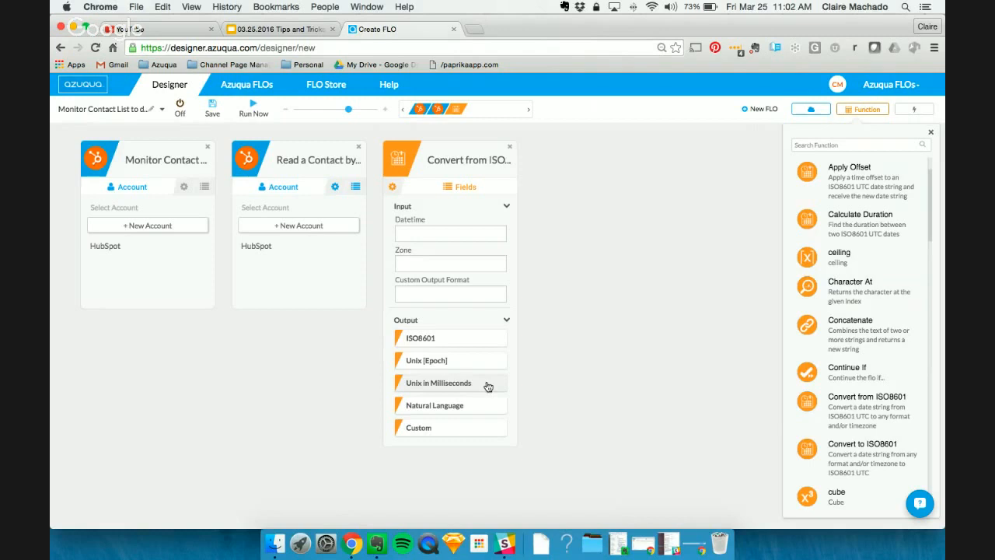
mouse_move(744, 137)
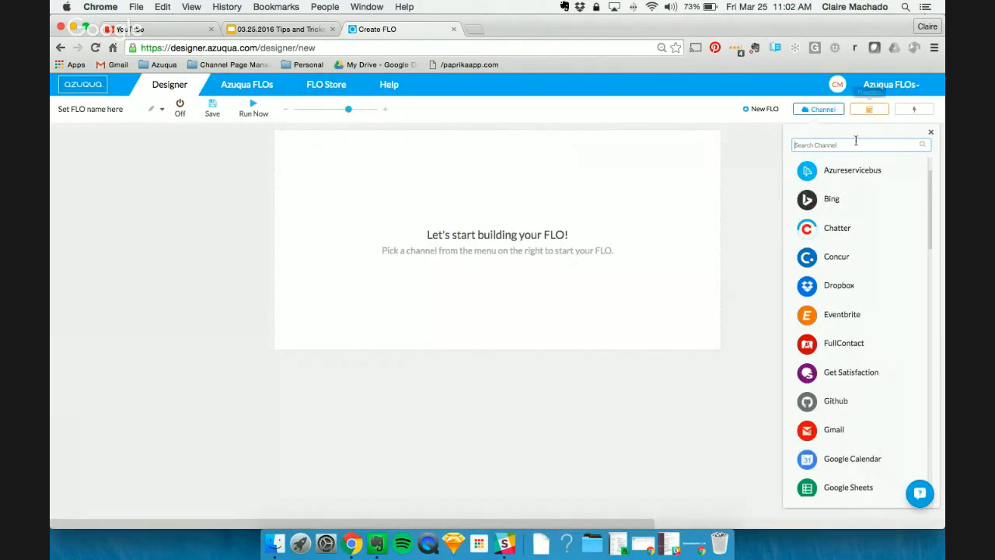
Make a HubSpot Monitor Email Events trigger set to event type BOUNCE.
text(hub)
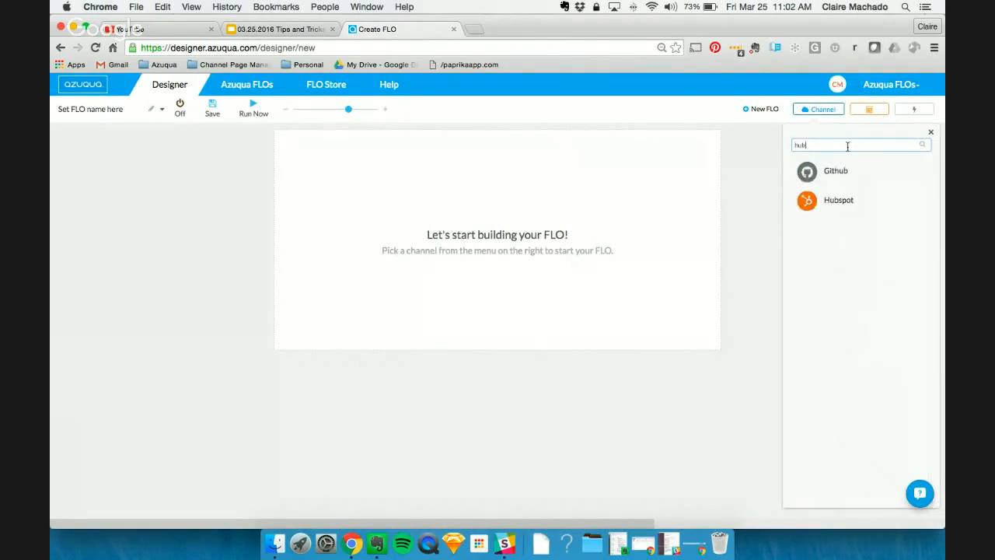
click(838, 199)
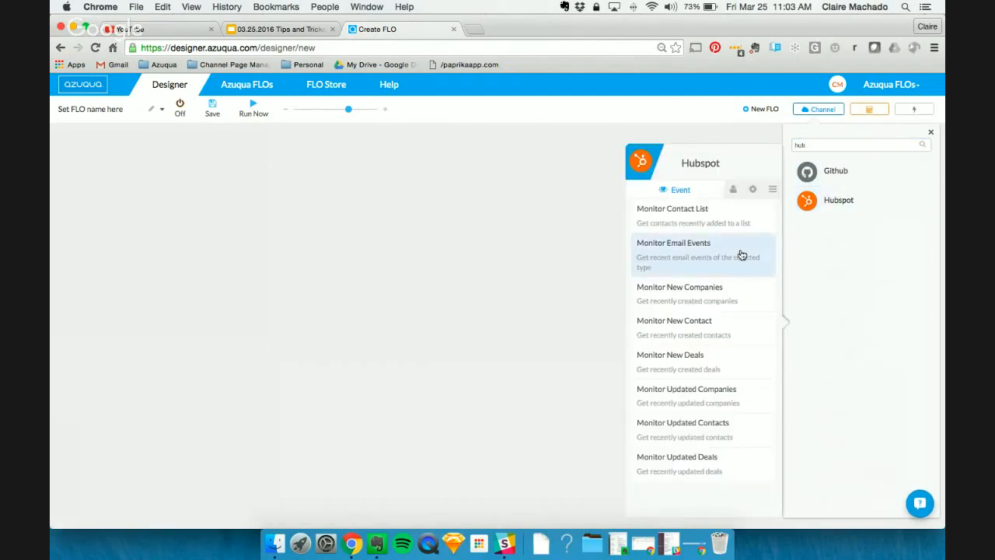
click(674, 243)
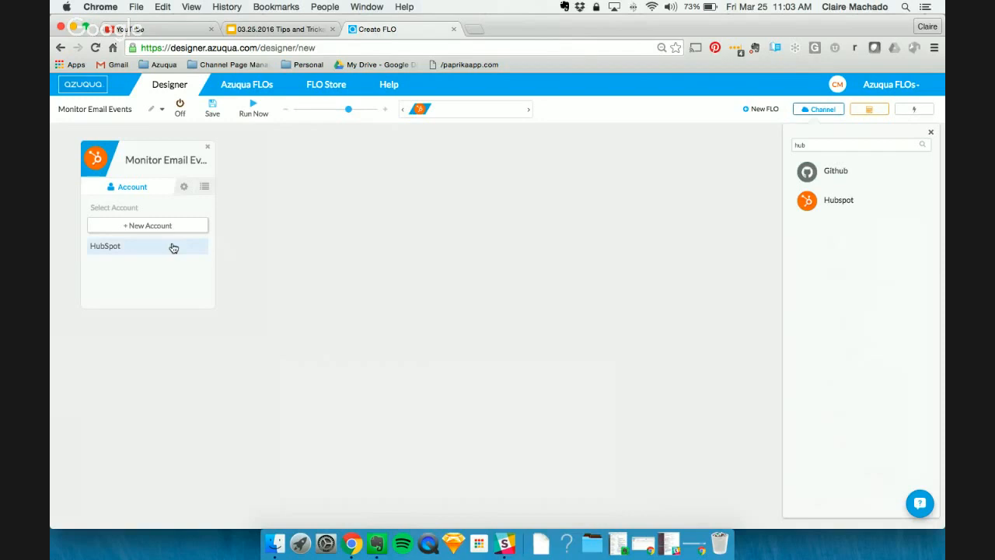
click(106, 245)
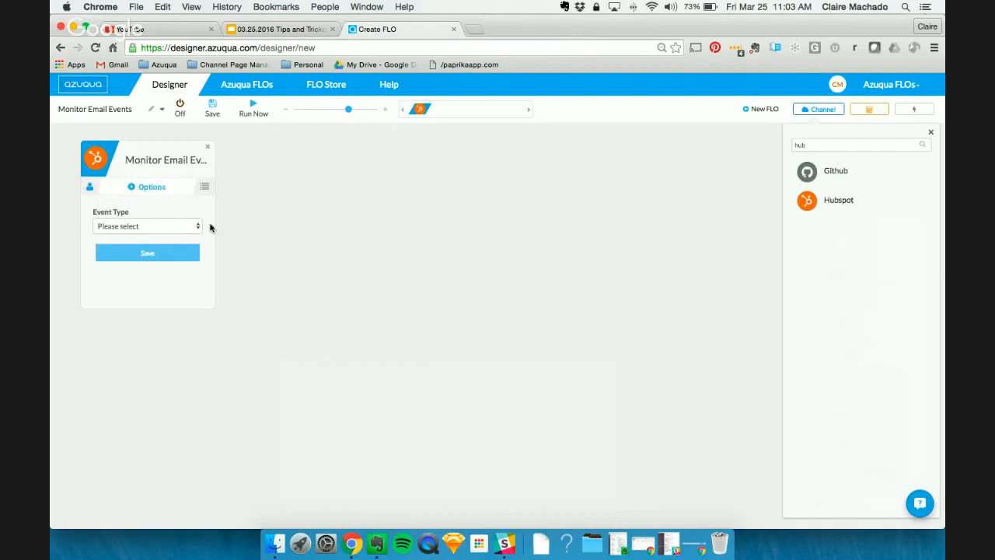
click(146, 226)
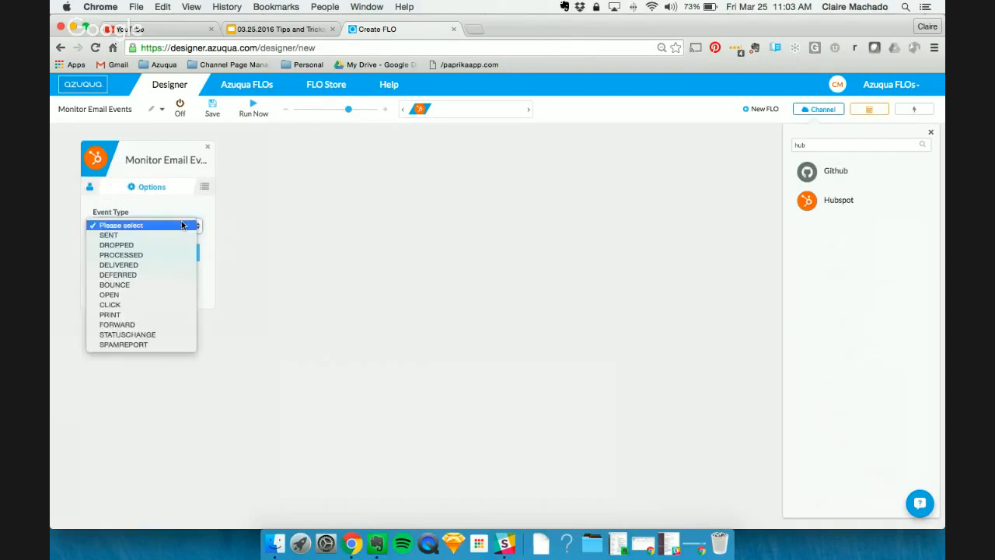
mouse_move(115, 284)
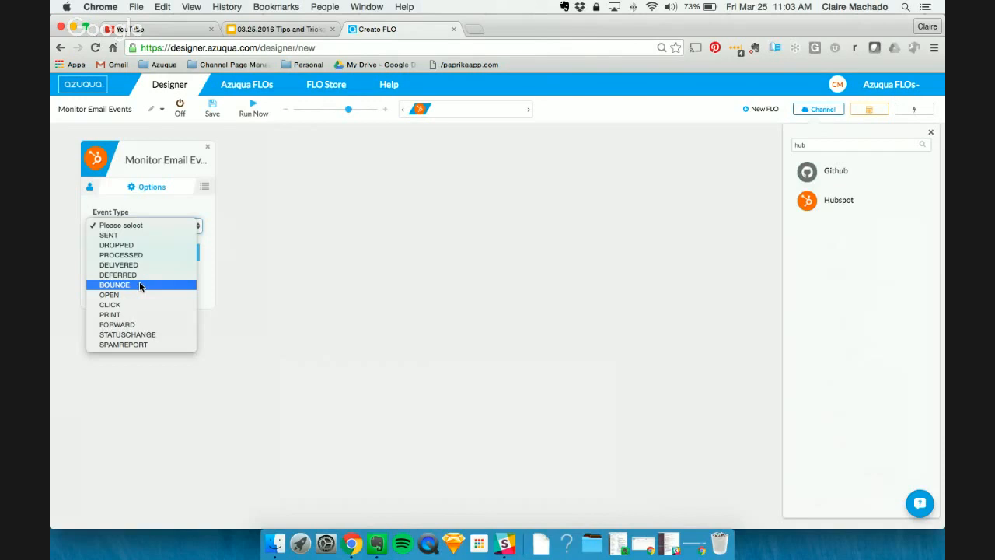
click(115, 283)
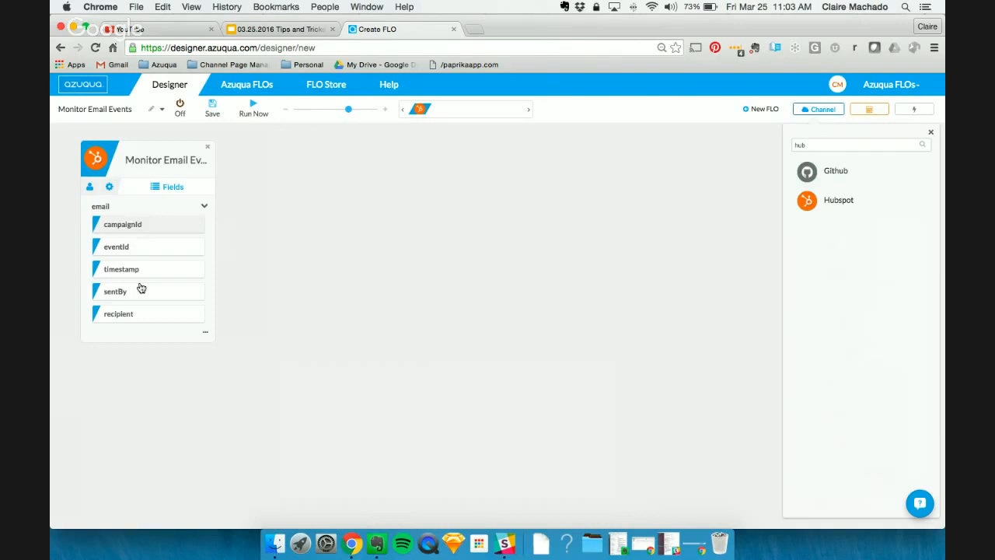
mouse_move(338, 295)
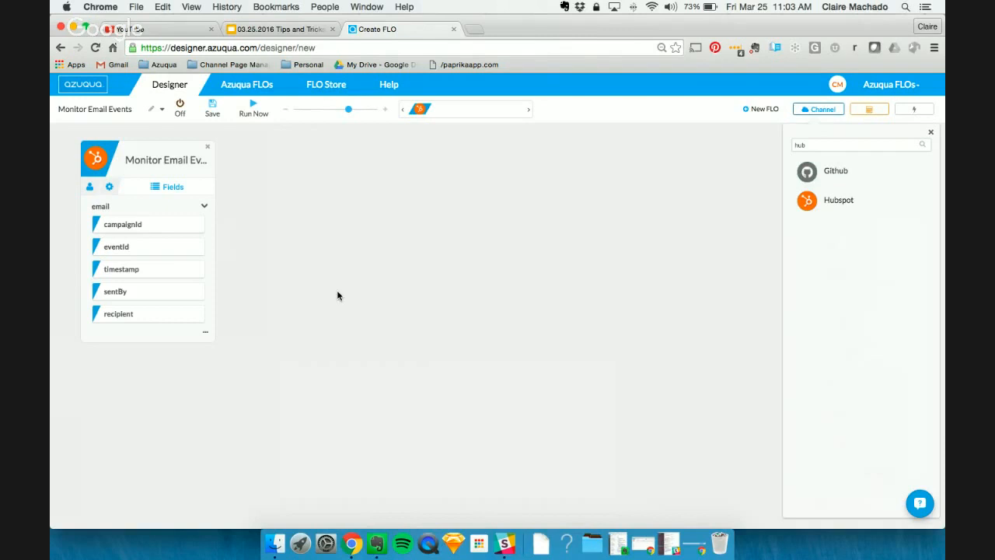
mouse_move(152, 322)
text(sal)
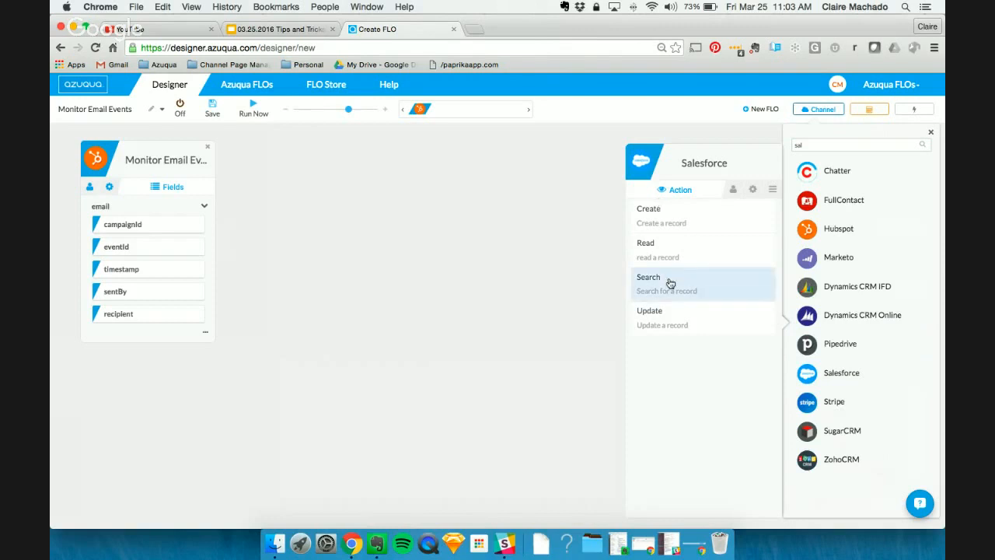
Add a Salesforce Search step on Contact records, searching by the Email field.
click(648, 276)
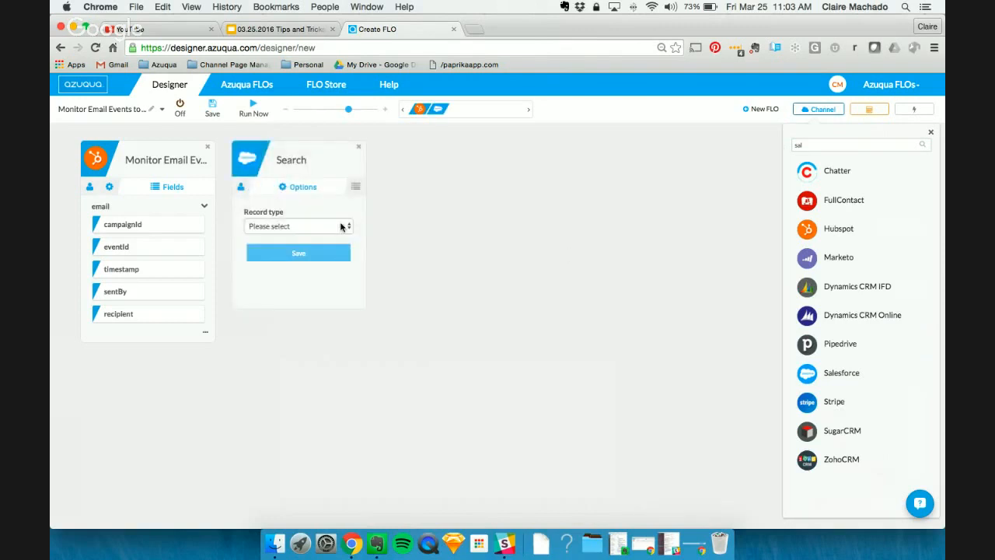
click(299, 227)
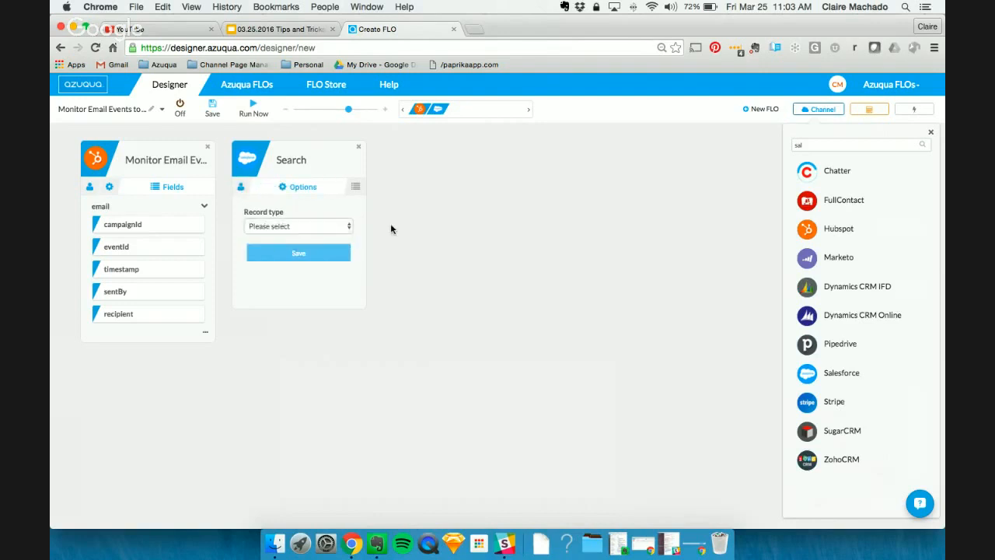
click(298, 225)
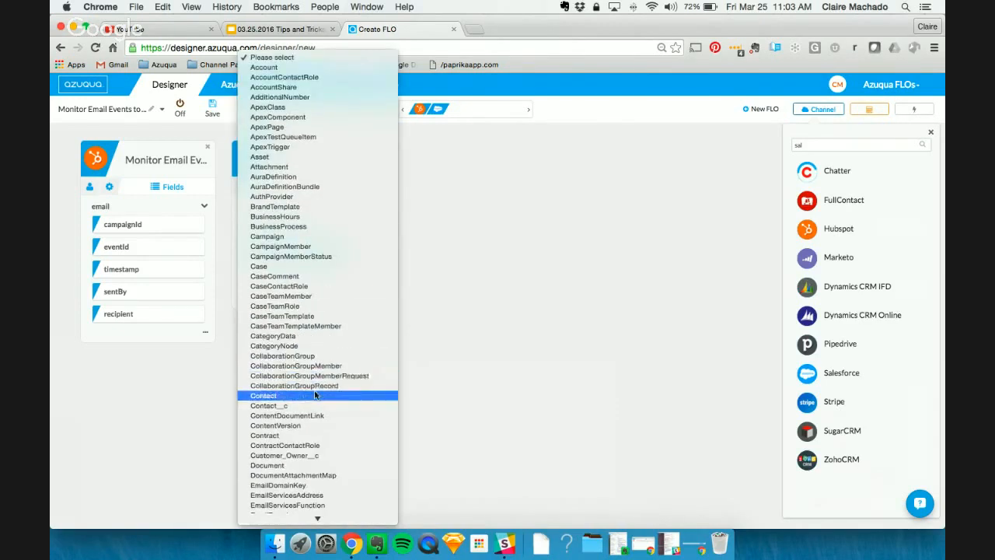
click(265, 396)
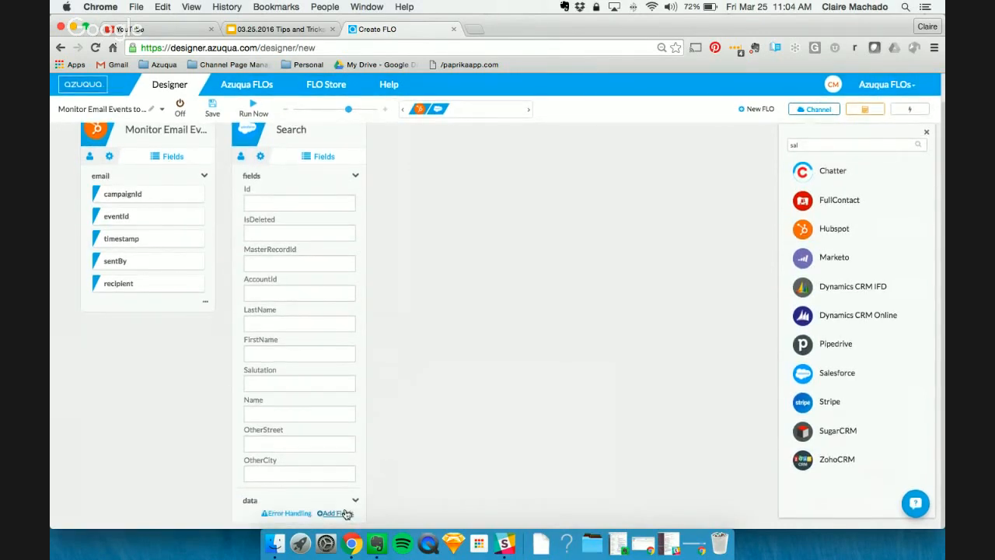
click(334, 513)
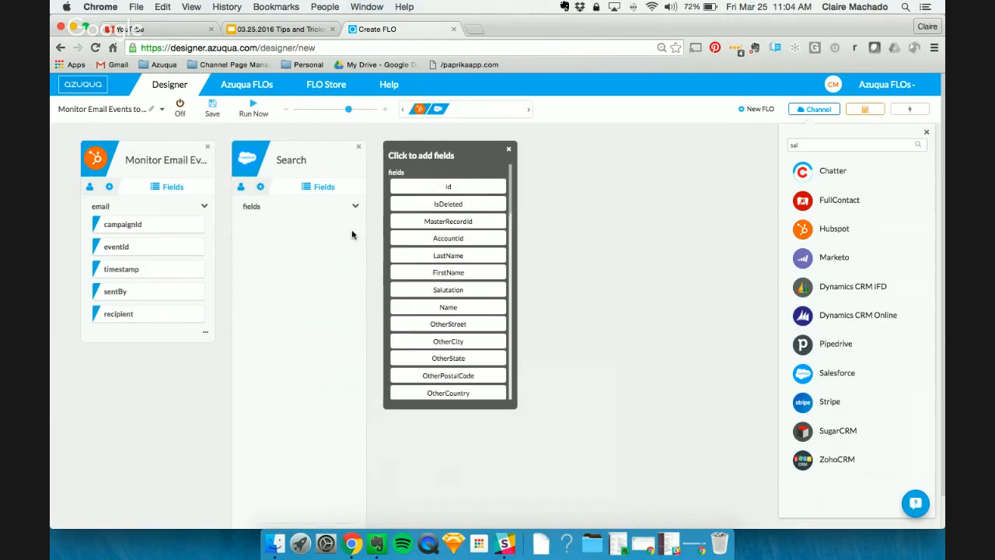
scroll(down, 3)
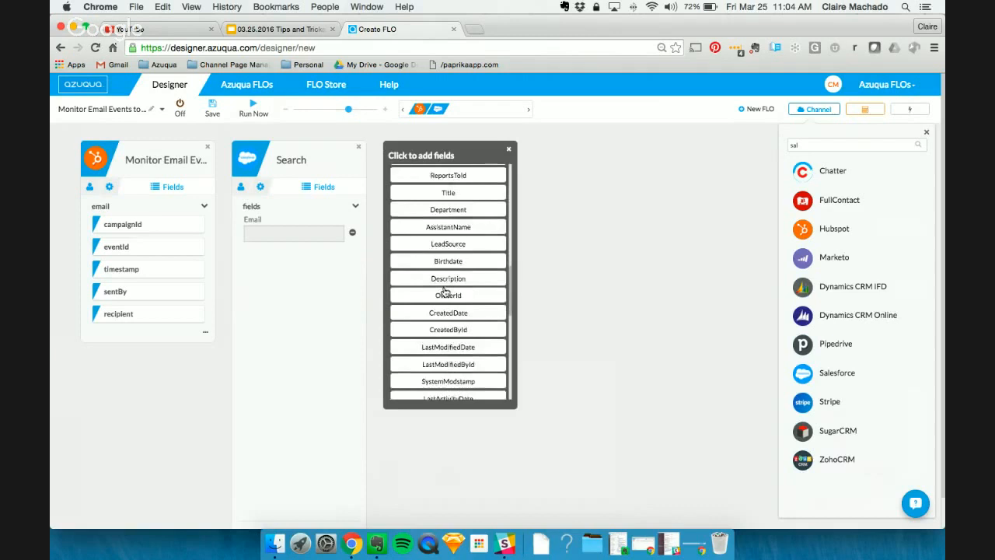
scroll(down, 3)
text(con)
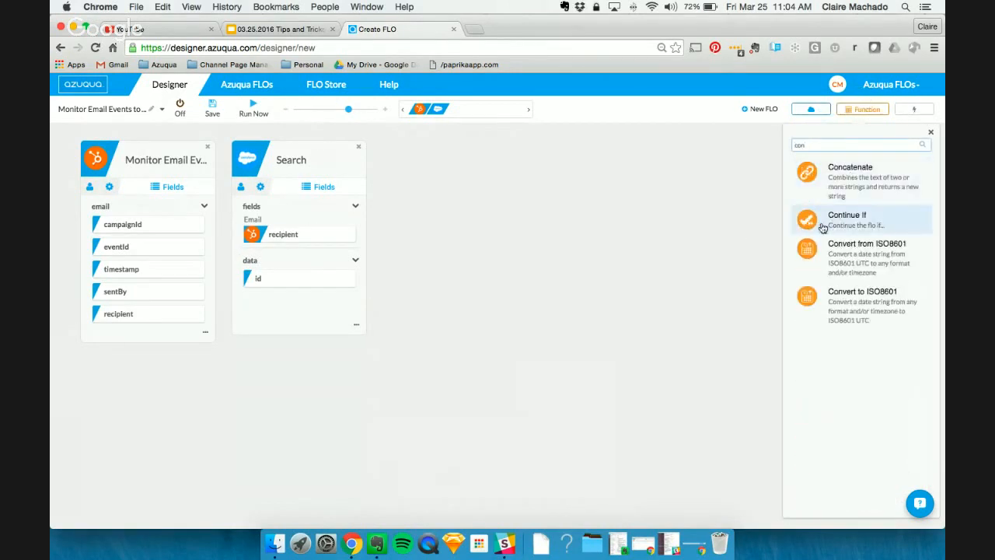
Add a Continue If step comparing the found contact id with the != operation.
click(846, 219)
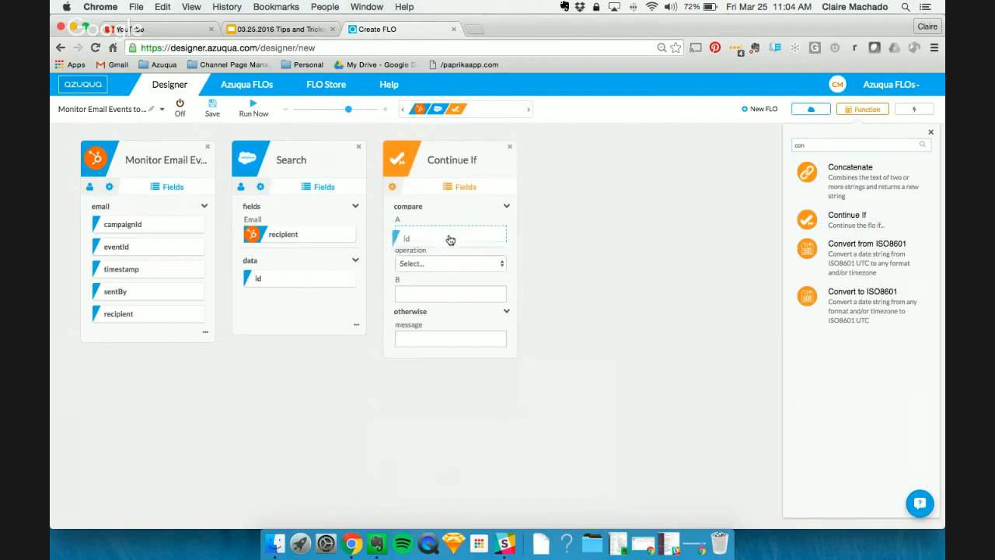
click(450, 263)
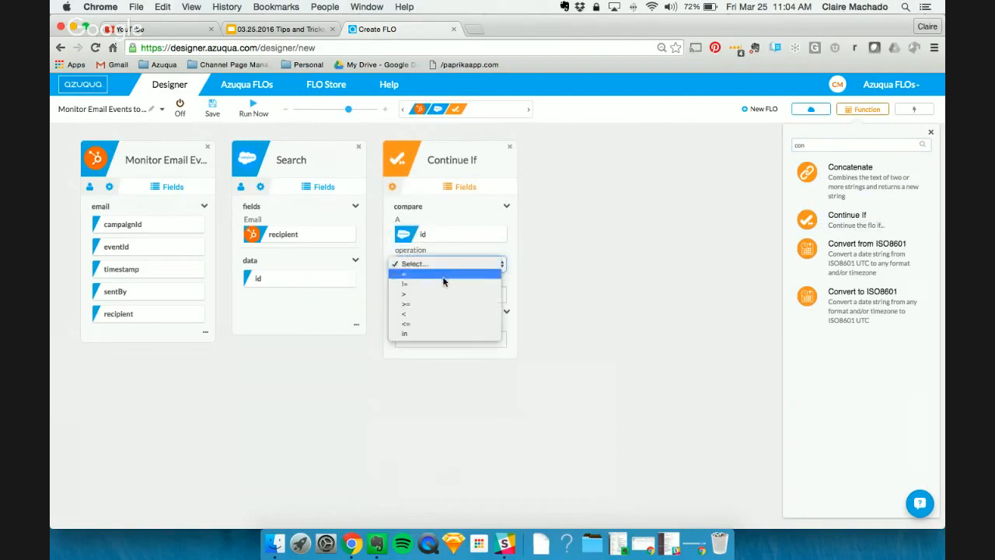
click(404, 274)
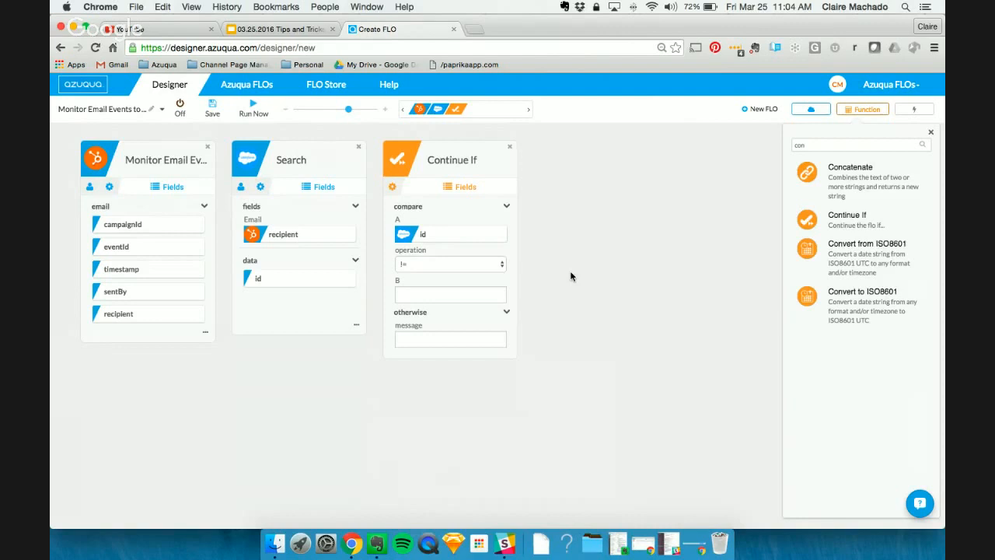
mouse_move(753, 138)
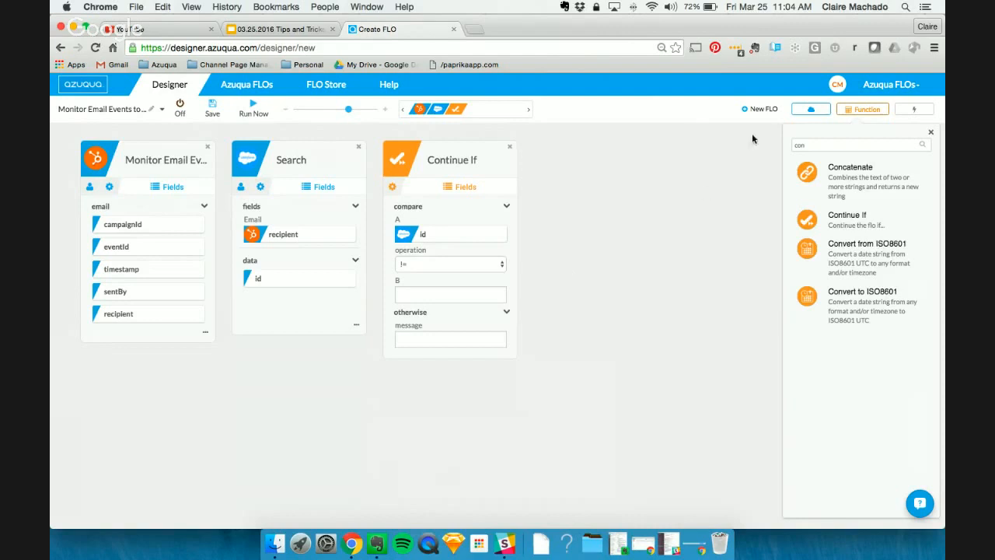
mouse_move(812, 109)
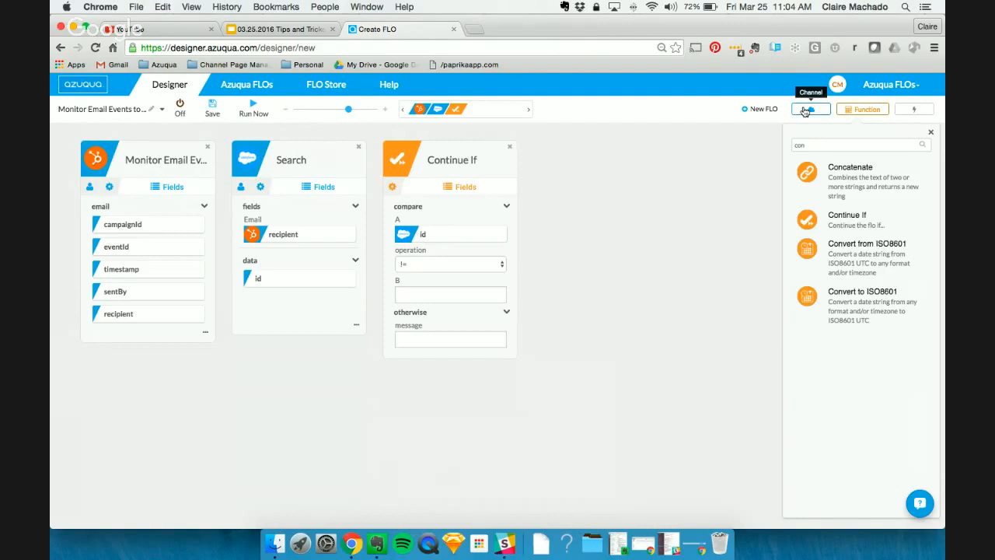
Add a Salesforce Create step set to the Task record type.
click(818, 108)
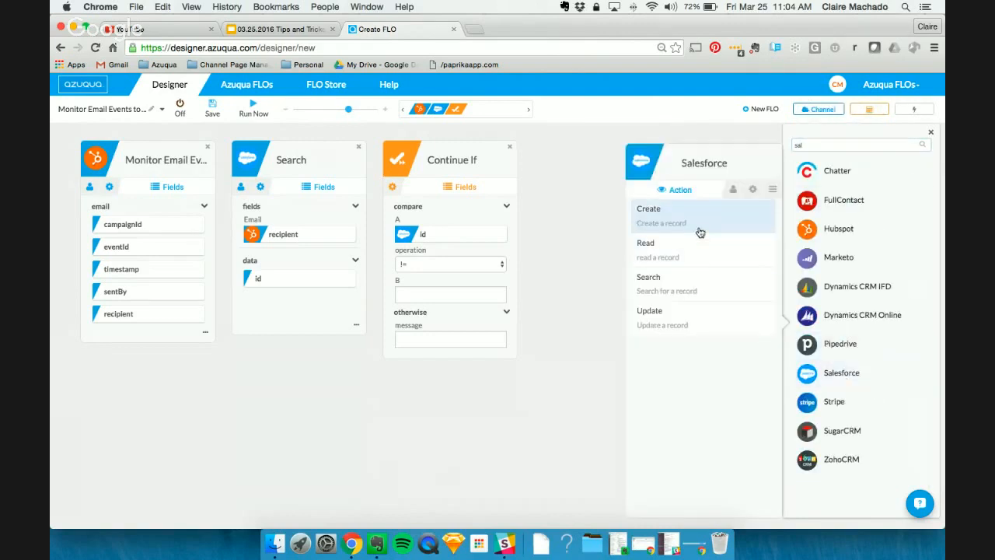
click(648, 215)
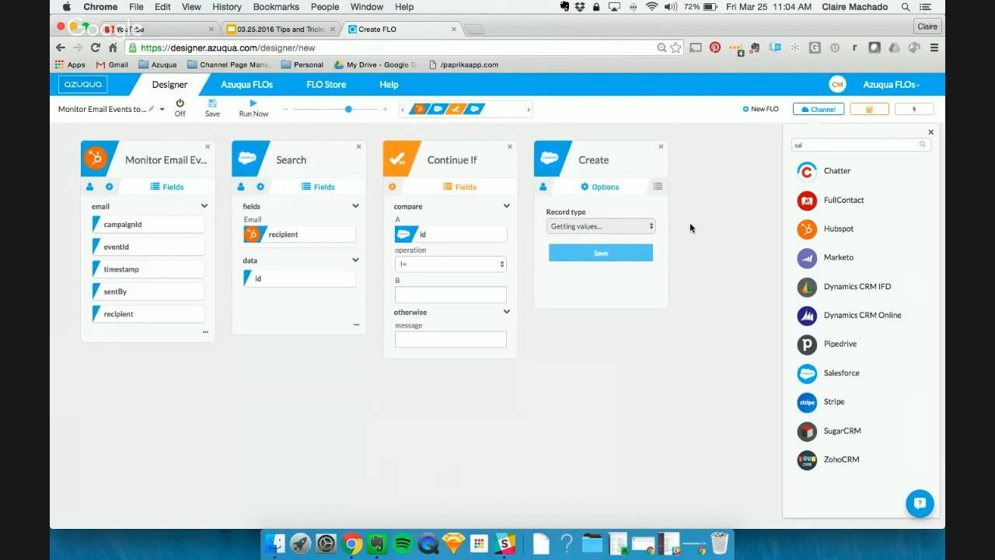
click(600, 227)
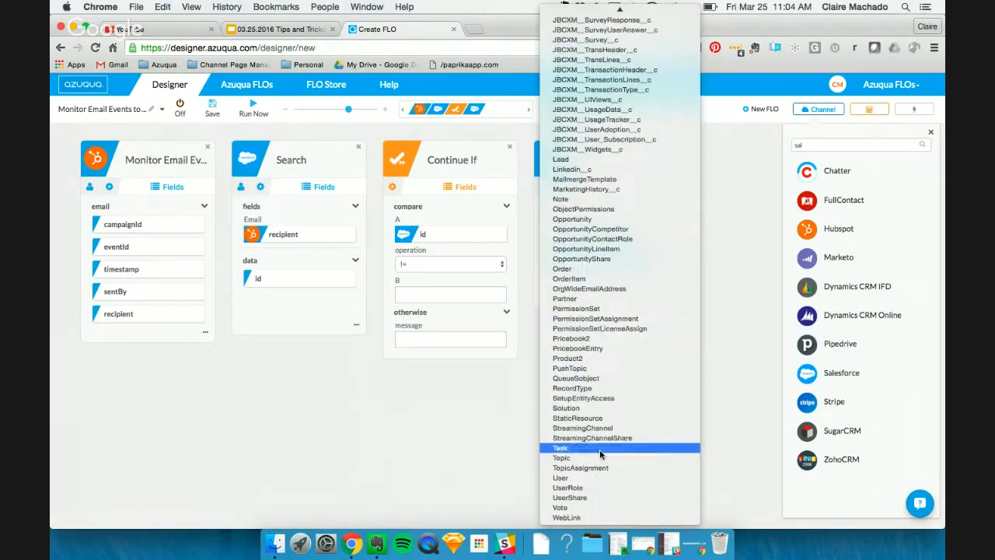
click(560, 448)
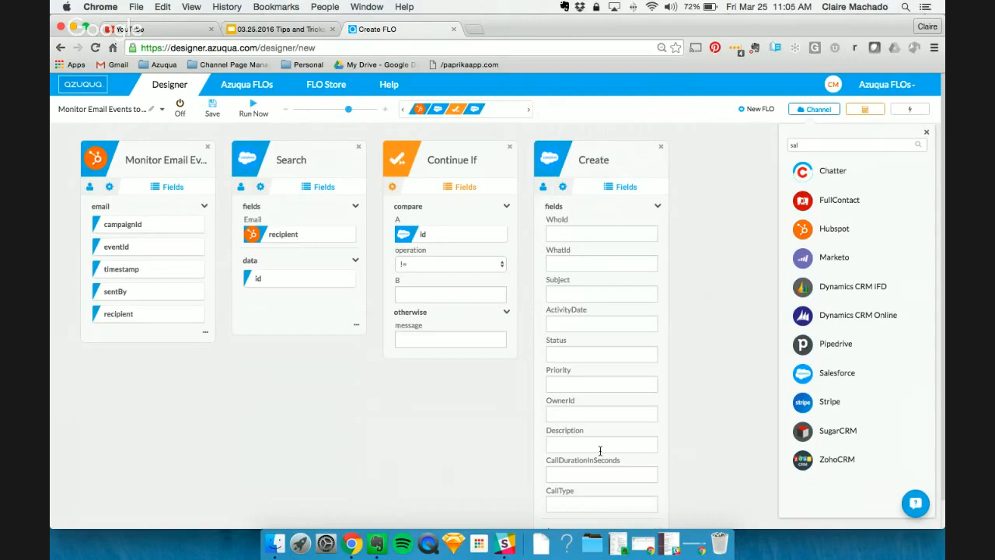
mouse_move(746, 350)
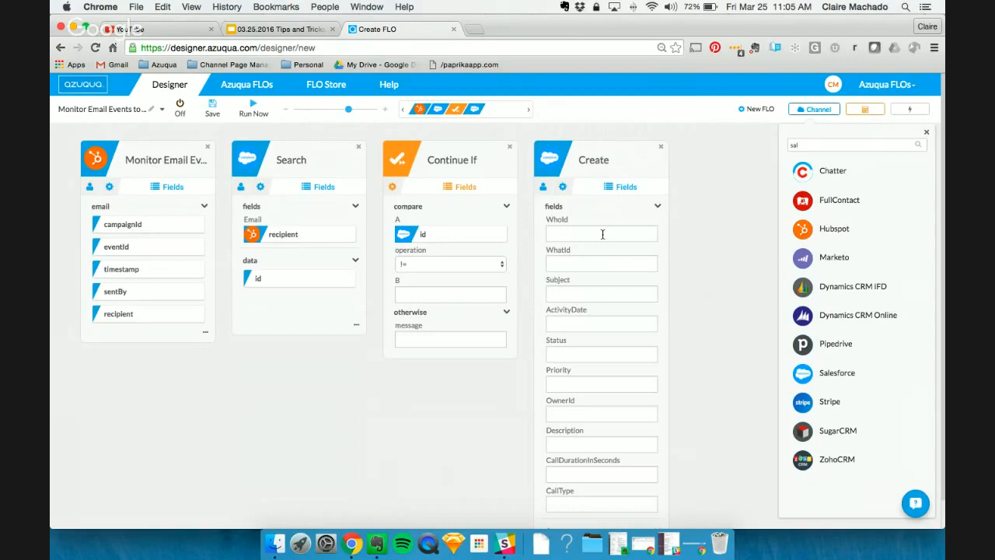
mouse_move(331, 335)
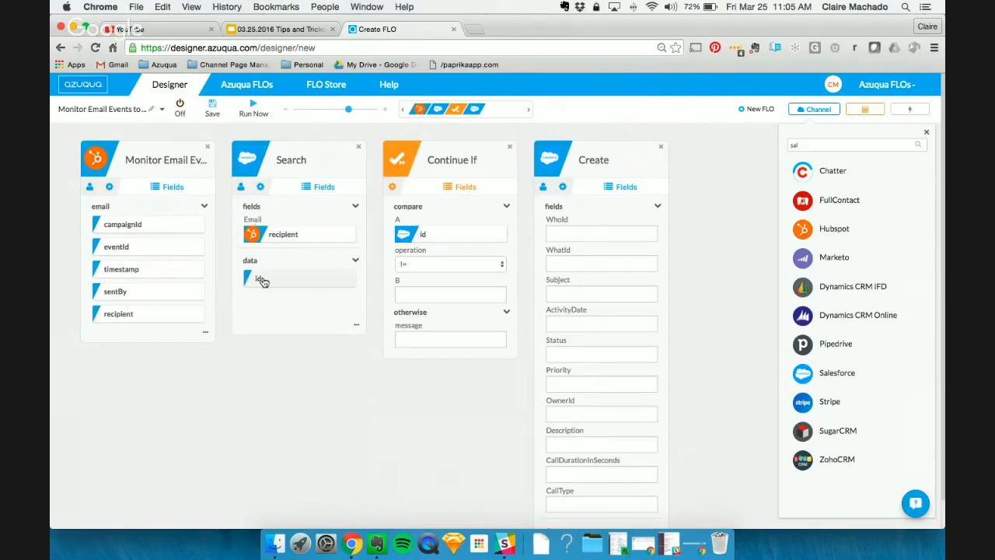
Map the found contact id to WhoId and set Subject to 'Email Bounced in HubSpot'.
drag(260, 279, 590, 231)
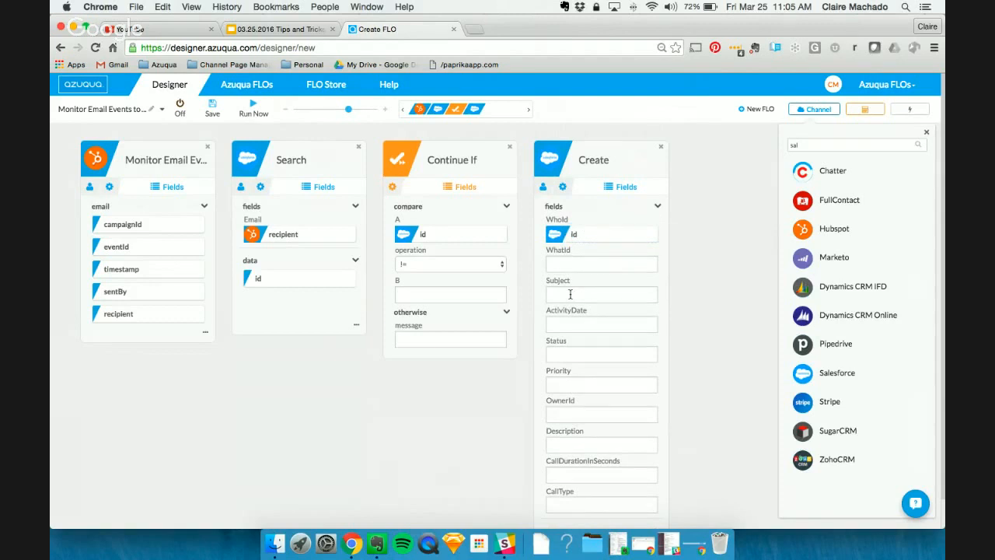
text(Email Bounced in HubSpot)
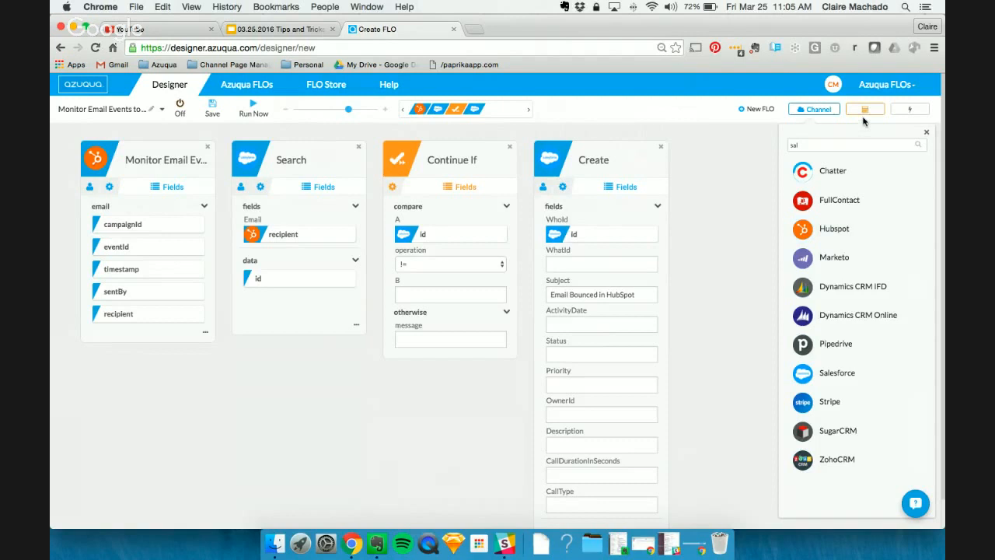
Add a Concatenate of 'HubSpot Campaign:' and campaignId feeding the task Description.
click(863, 109)
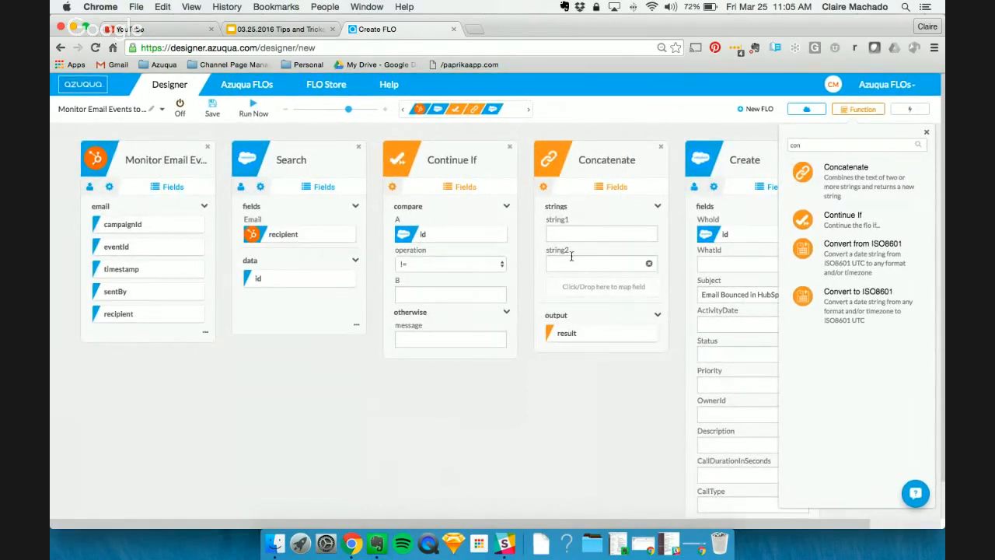
text(HubSpot Campaign:)
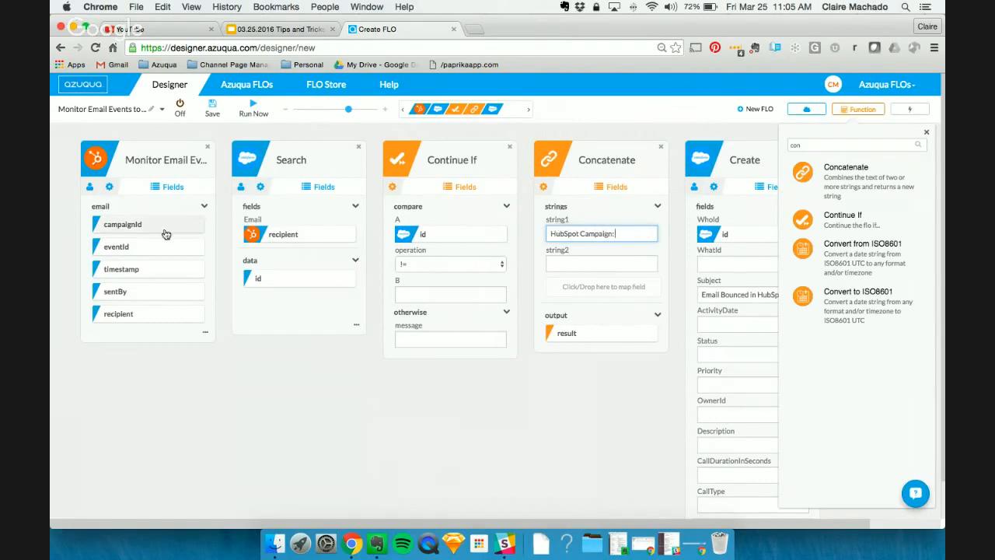
drag(121, 224, 603, 268)
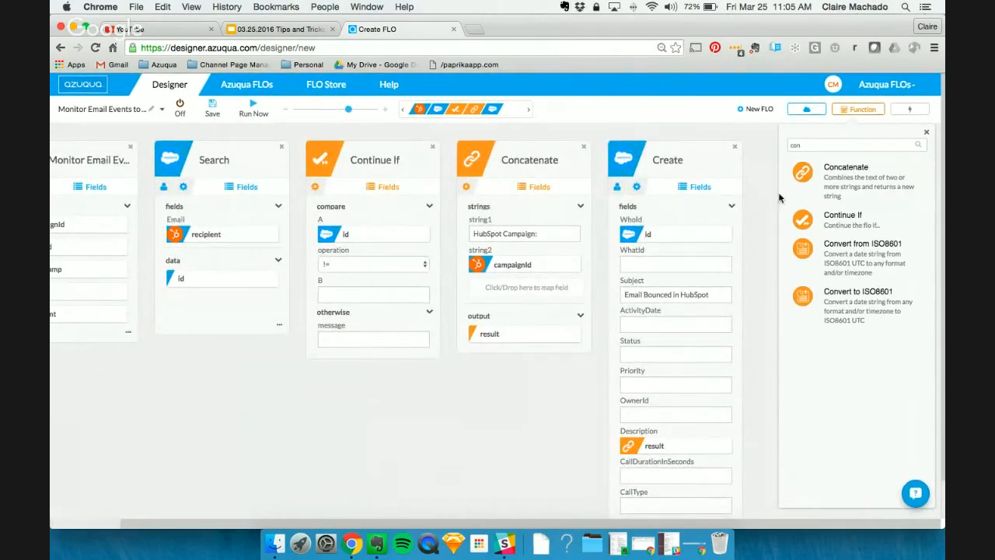
click(806, 109)
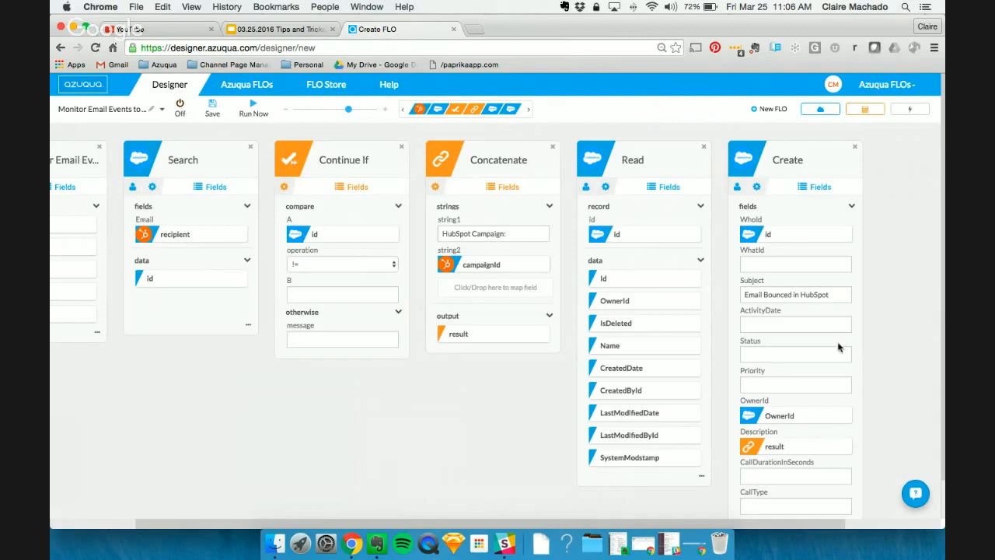
mouse_move(824, 349)
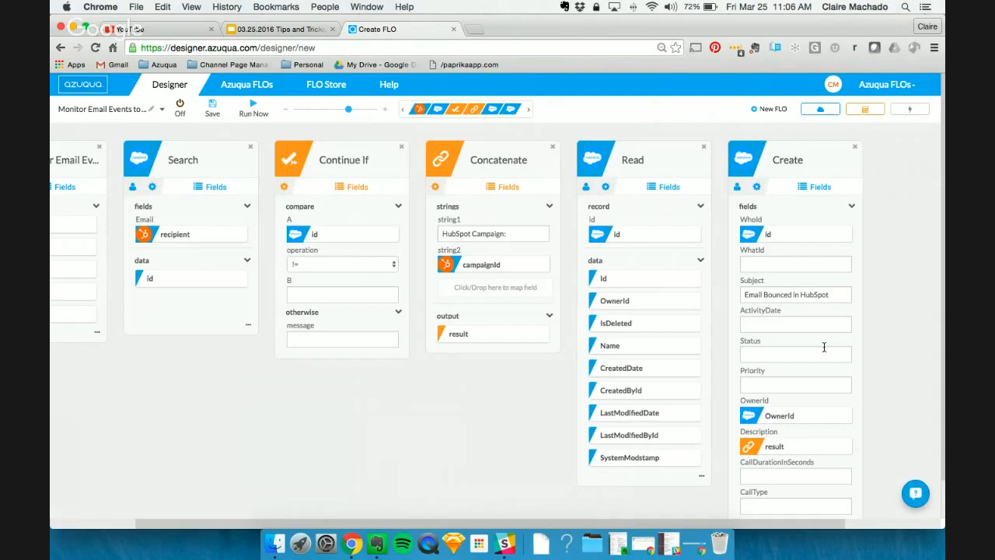
Add a Salesforce Search by Name 'new' whose id feeds the task Status.
click(815, 108)
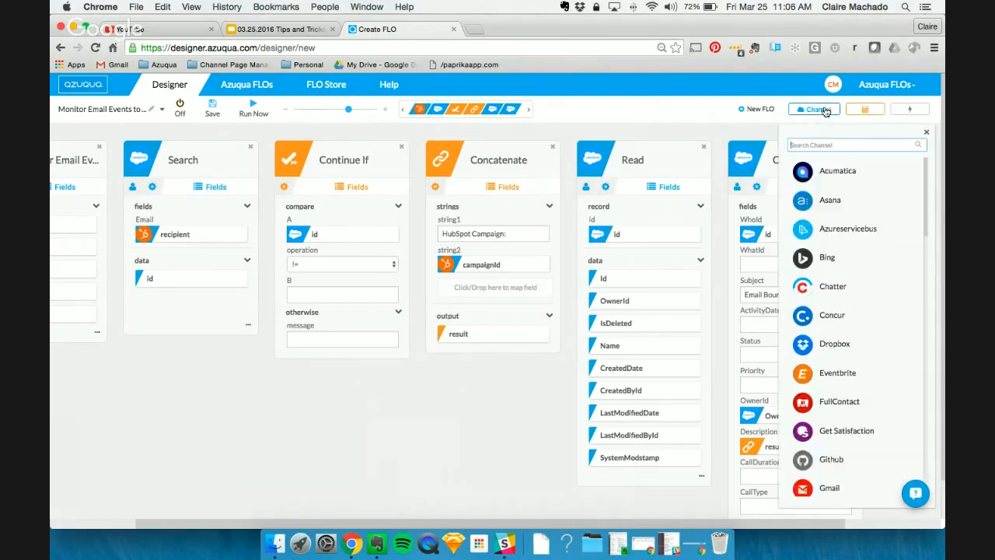
text(sal)
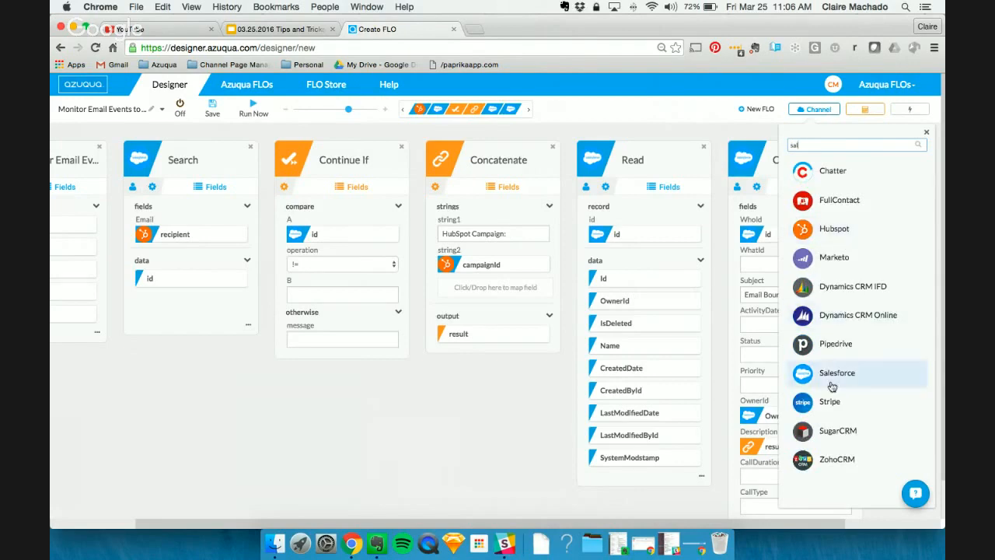
click(837, 373)
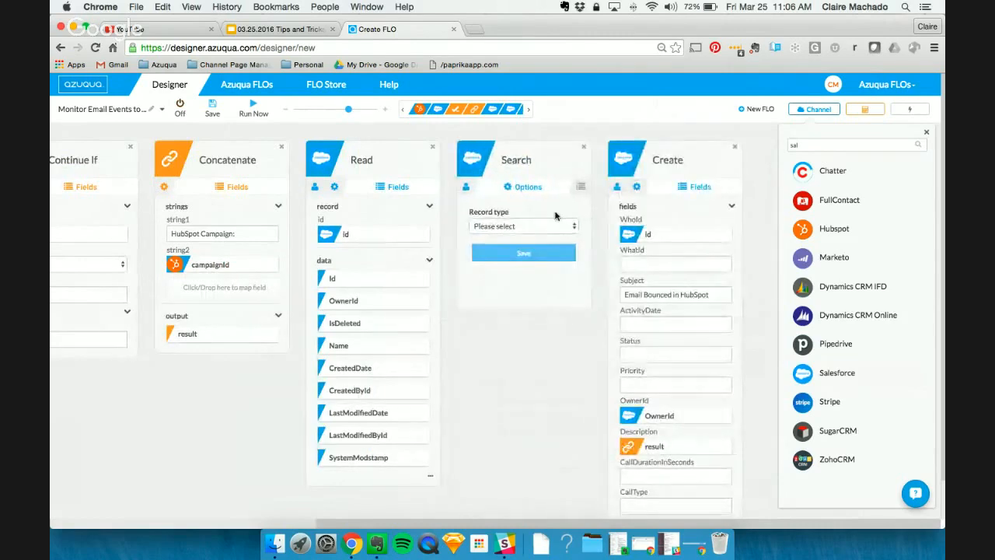
click(522, 225)
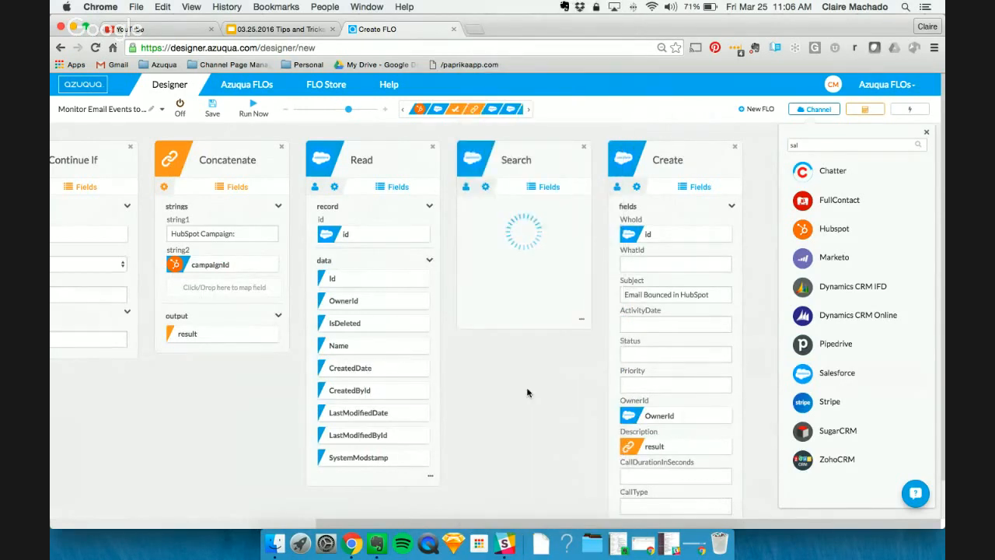
scroll(down, 3)
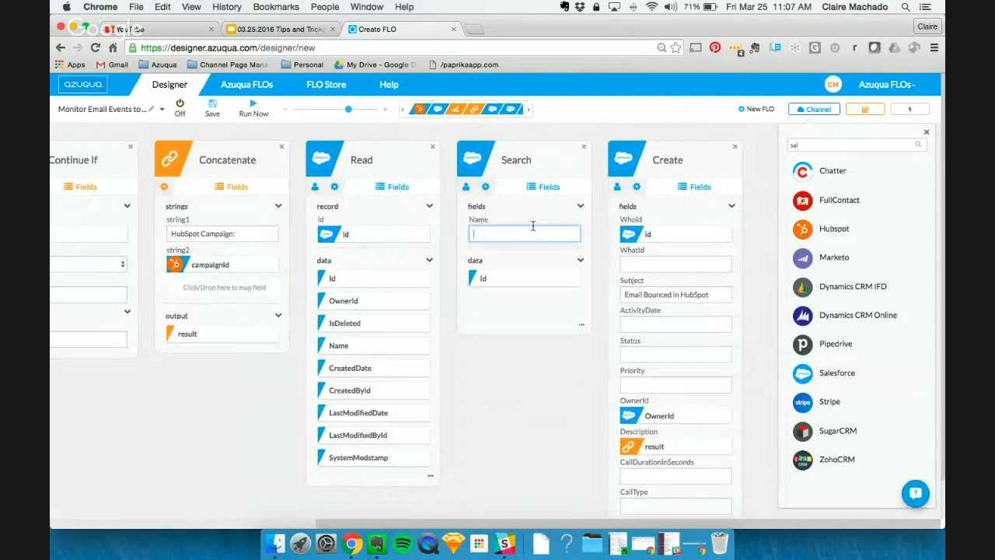
text(new)
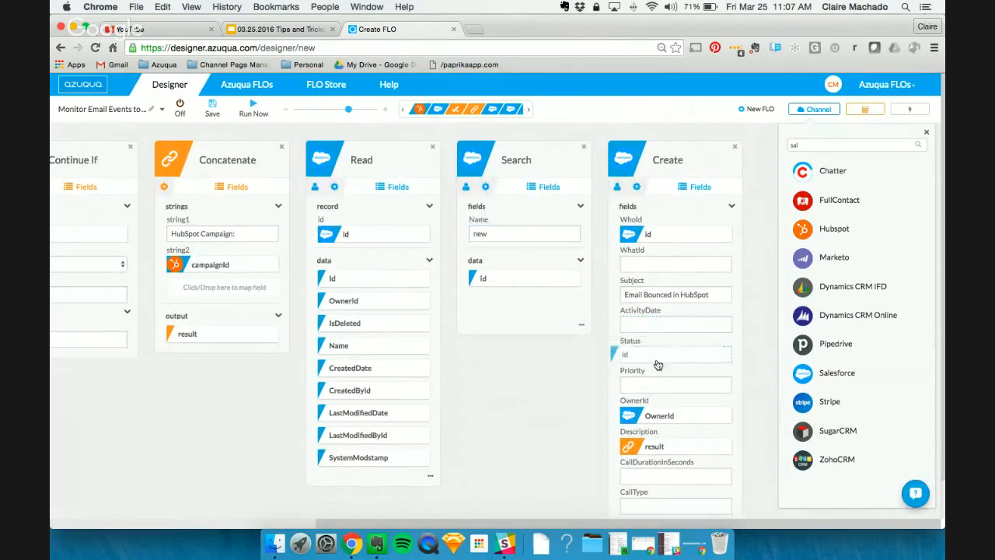
scroll(down, 3)
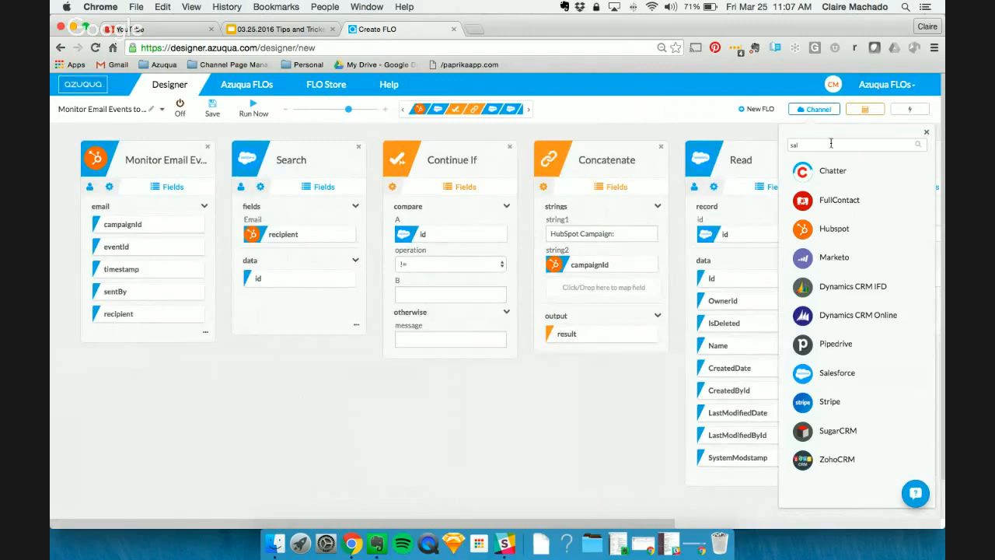
mouse_move(865, 109)
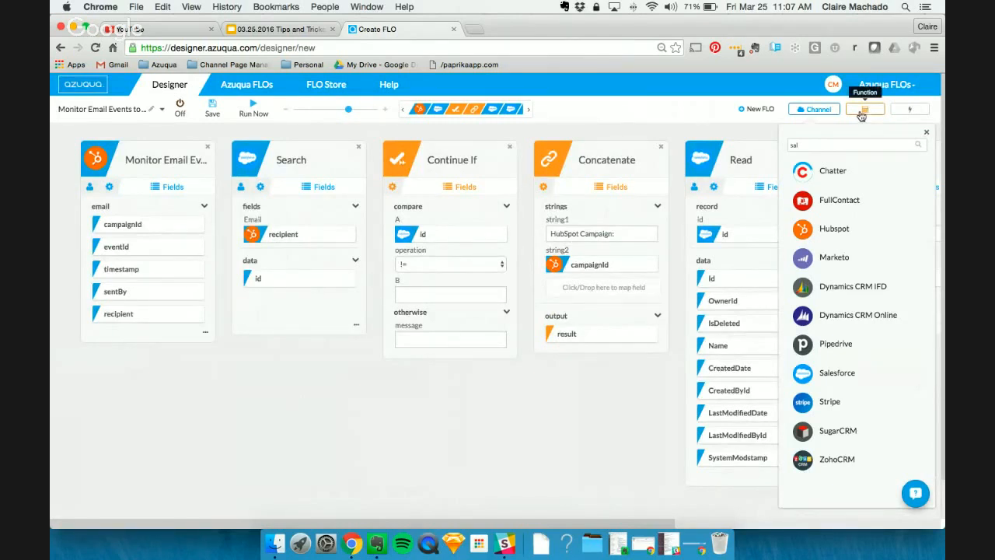
Add a Convert to ISO8601 function on the HubSpot timestamp and map its UTC output into the task's ActivityDate.
click(865, 109)
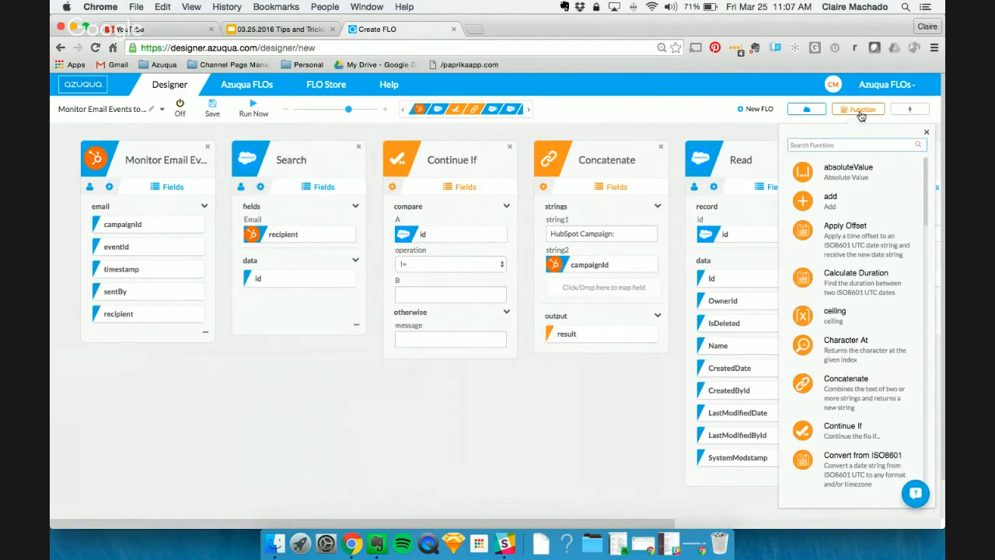
text(con)
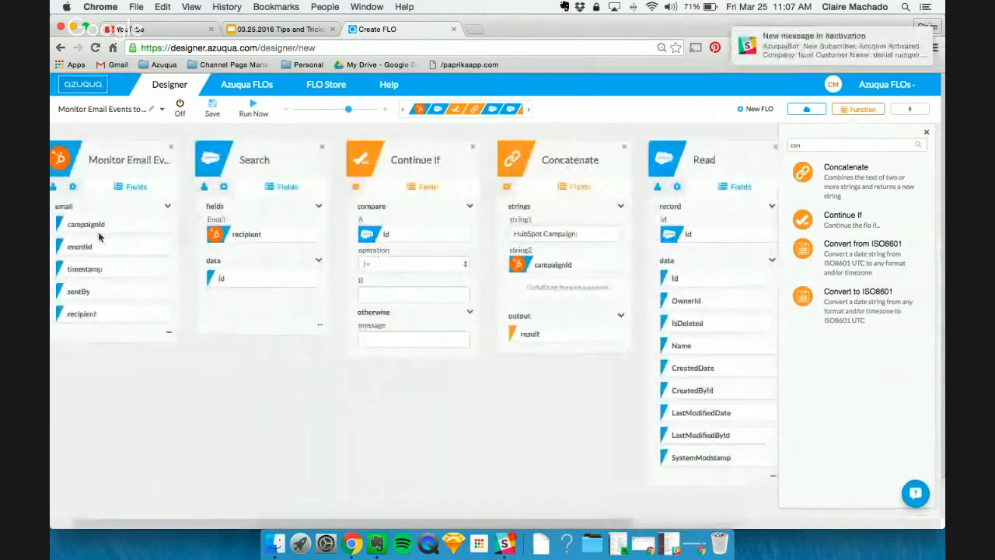
scroll(right, 3)
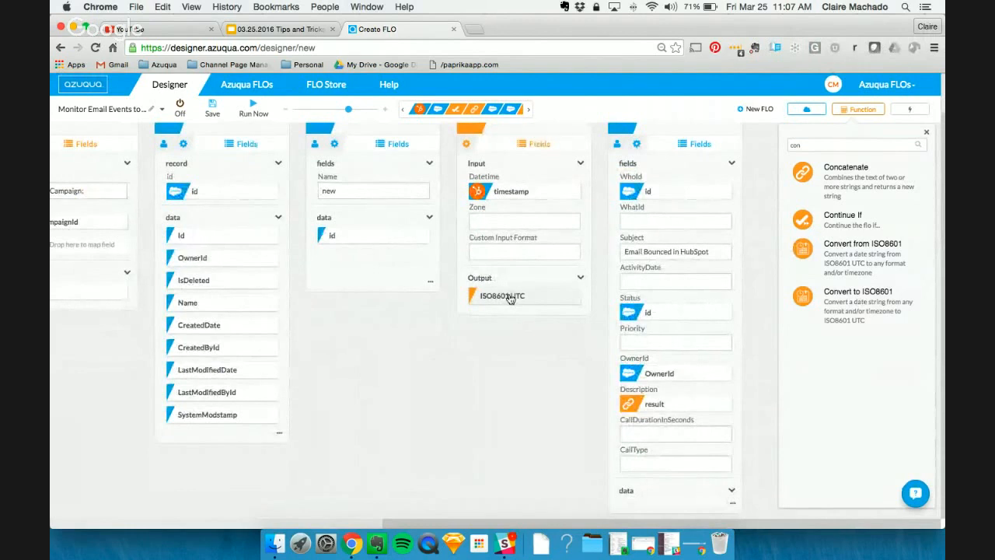
drag(510, 295, 665, 282)
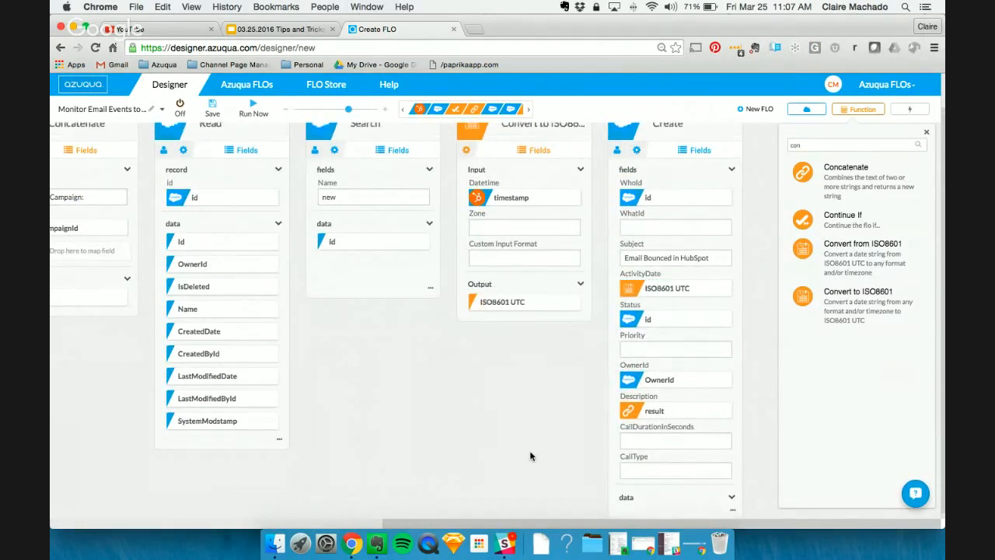
scroll(down, 3)
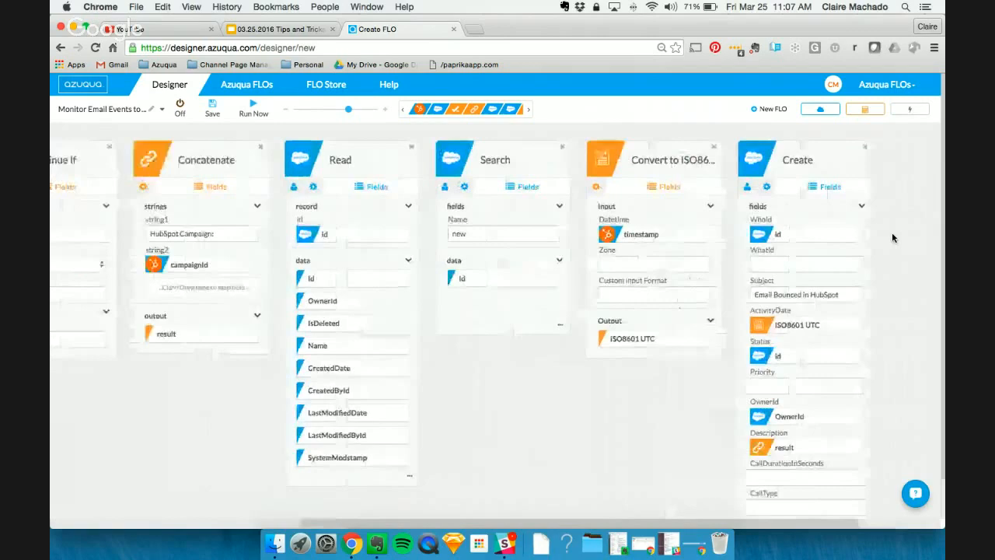
Save the finished FLO and confirm it was created successfully.
click(211, 105)
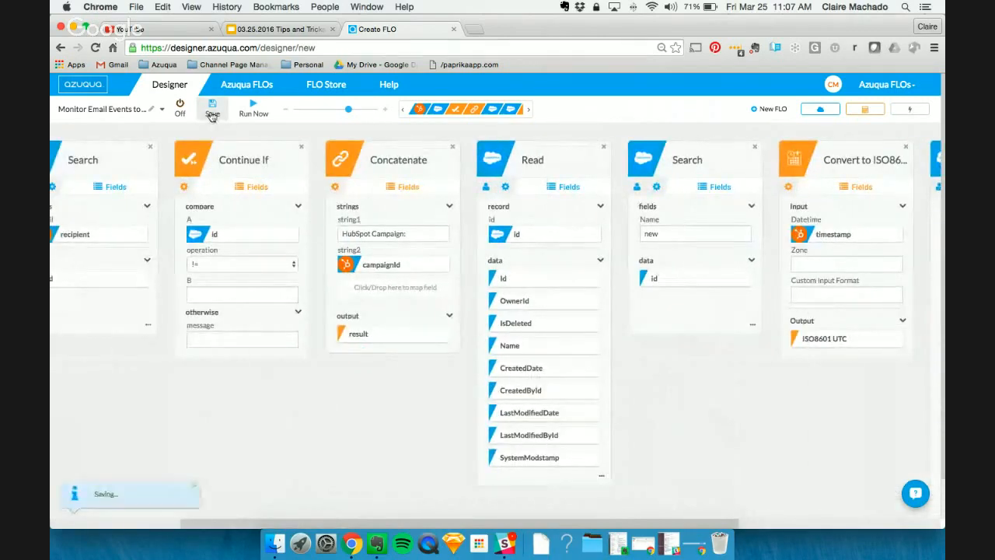
click(211, 107)
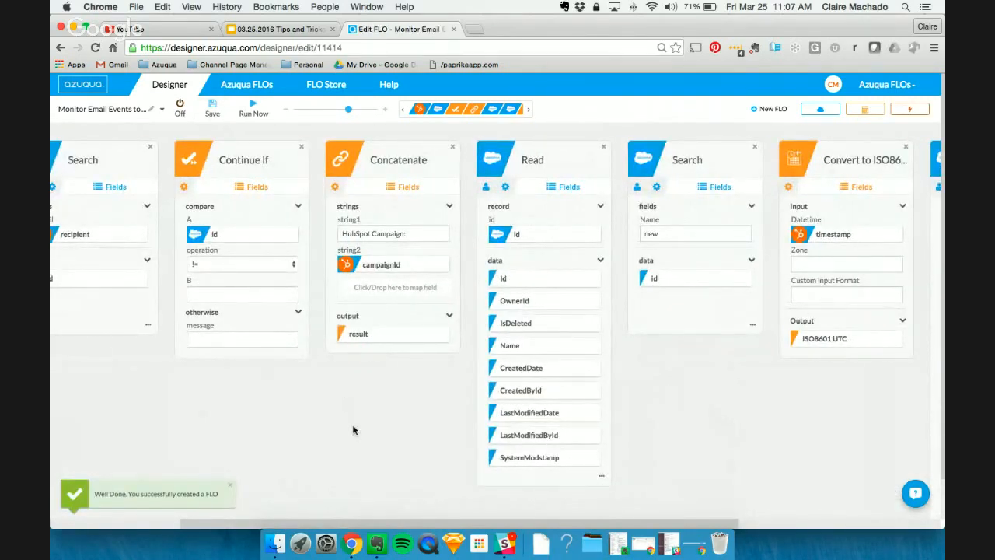
scroll(left, 3)
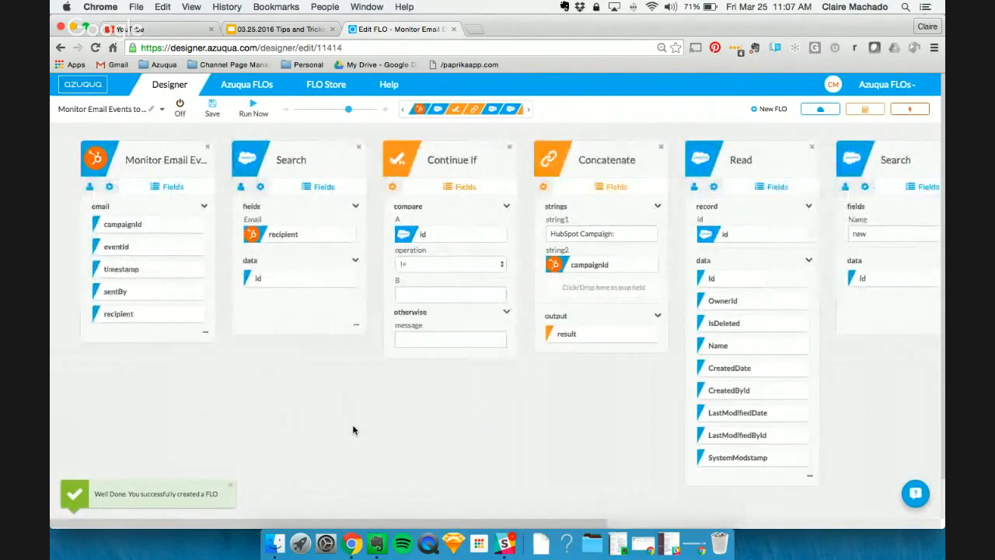